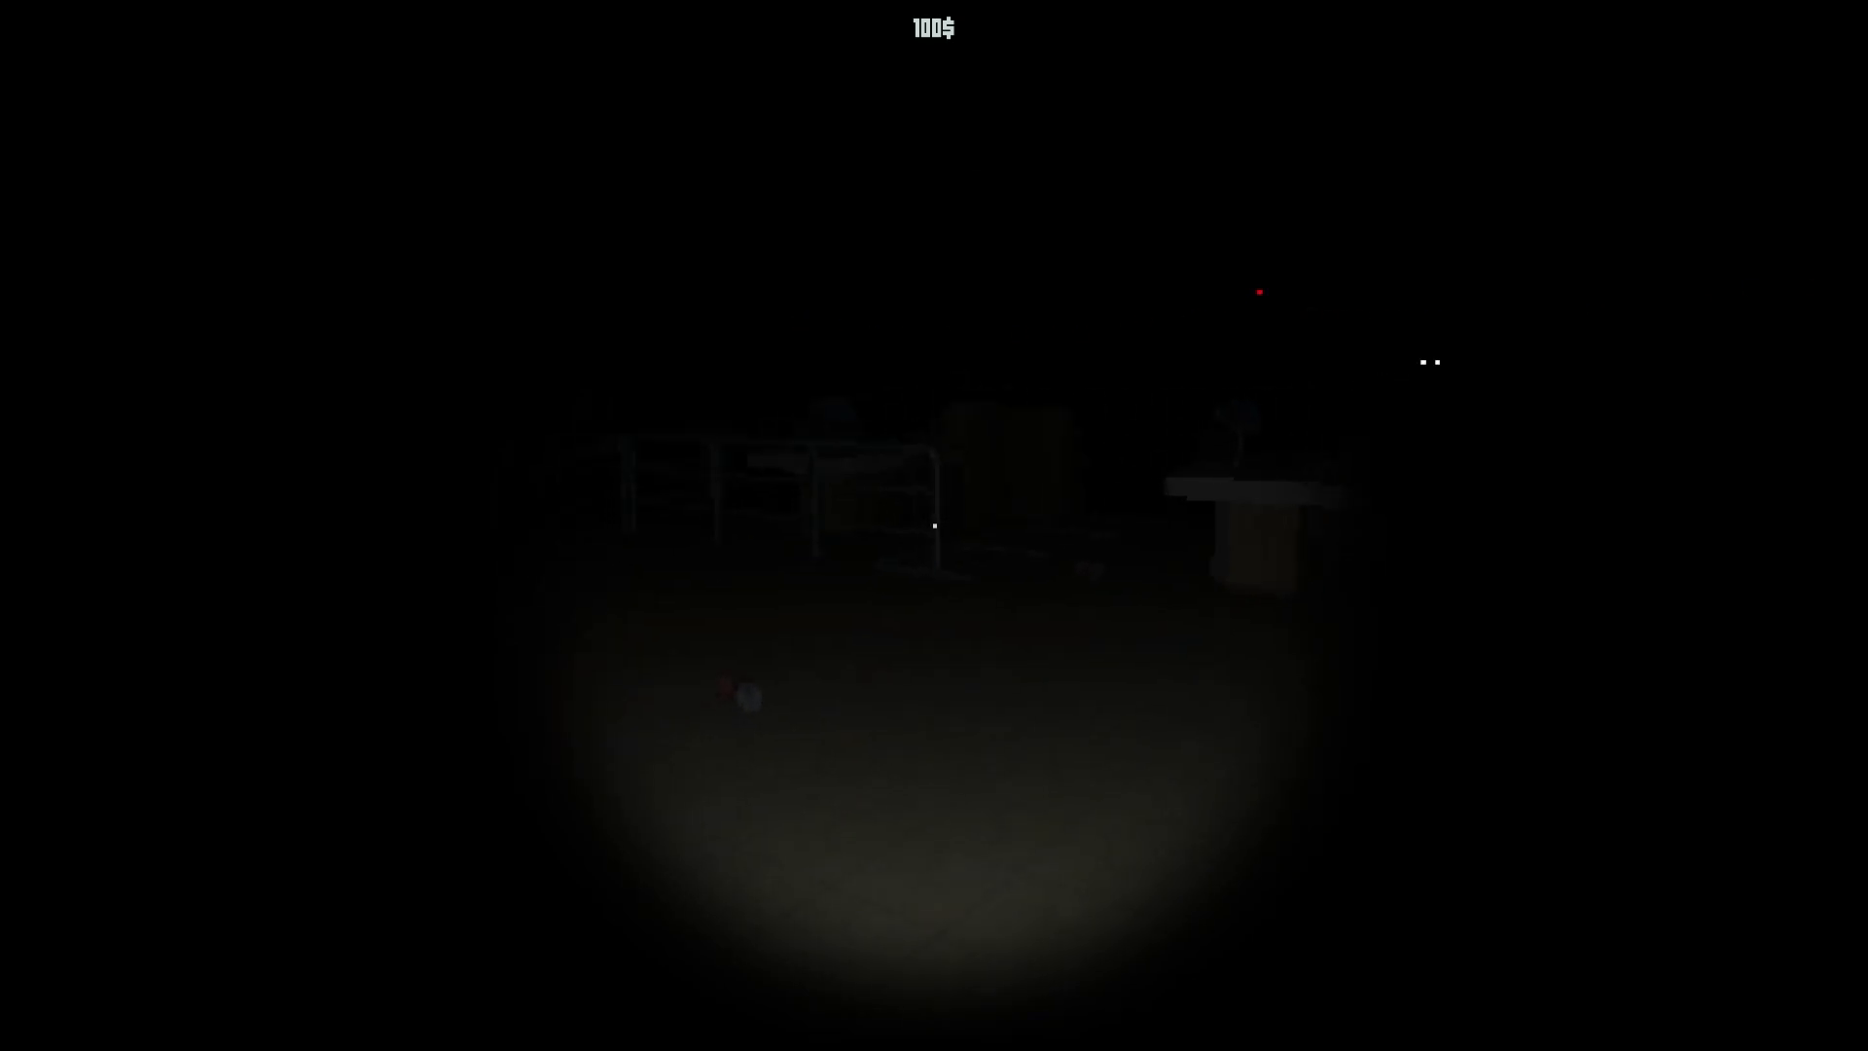
# Step: Exit the dark flashlit store level back to the rainy title screen
pyautogui.press('Escape')
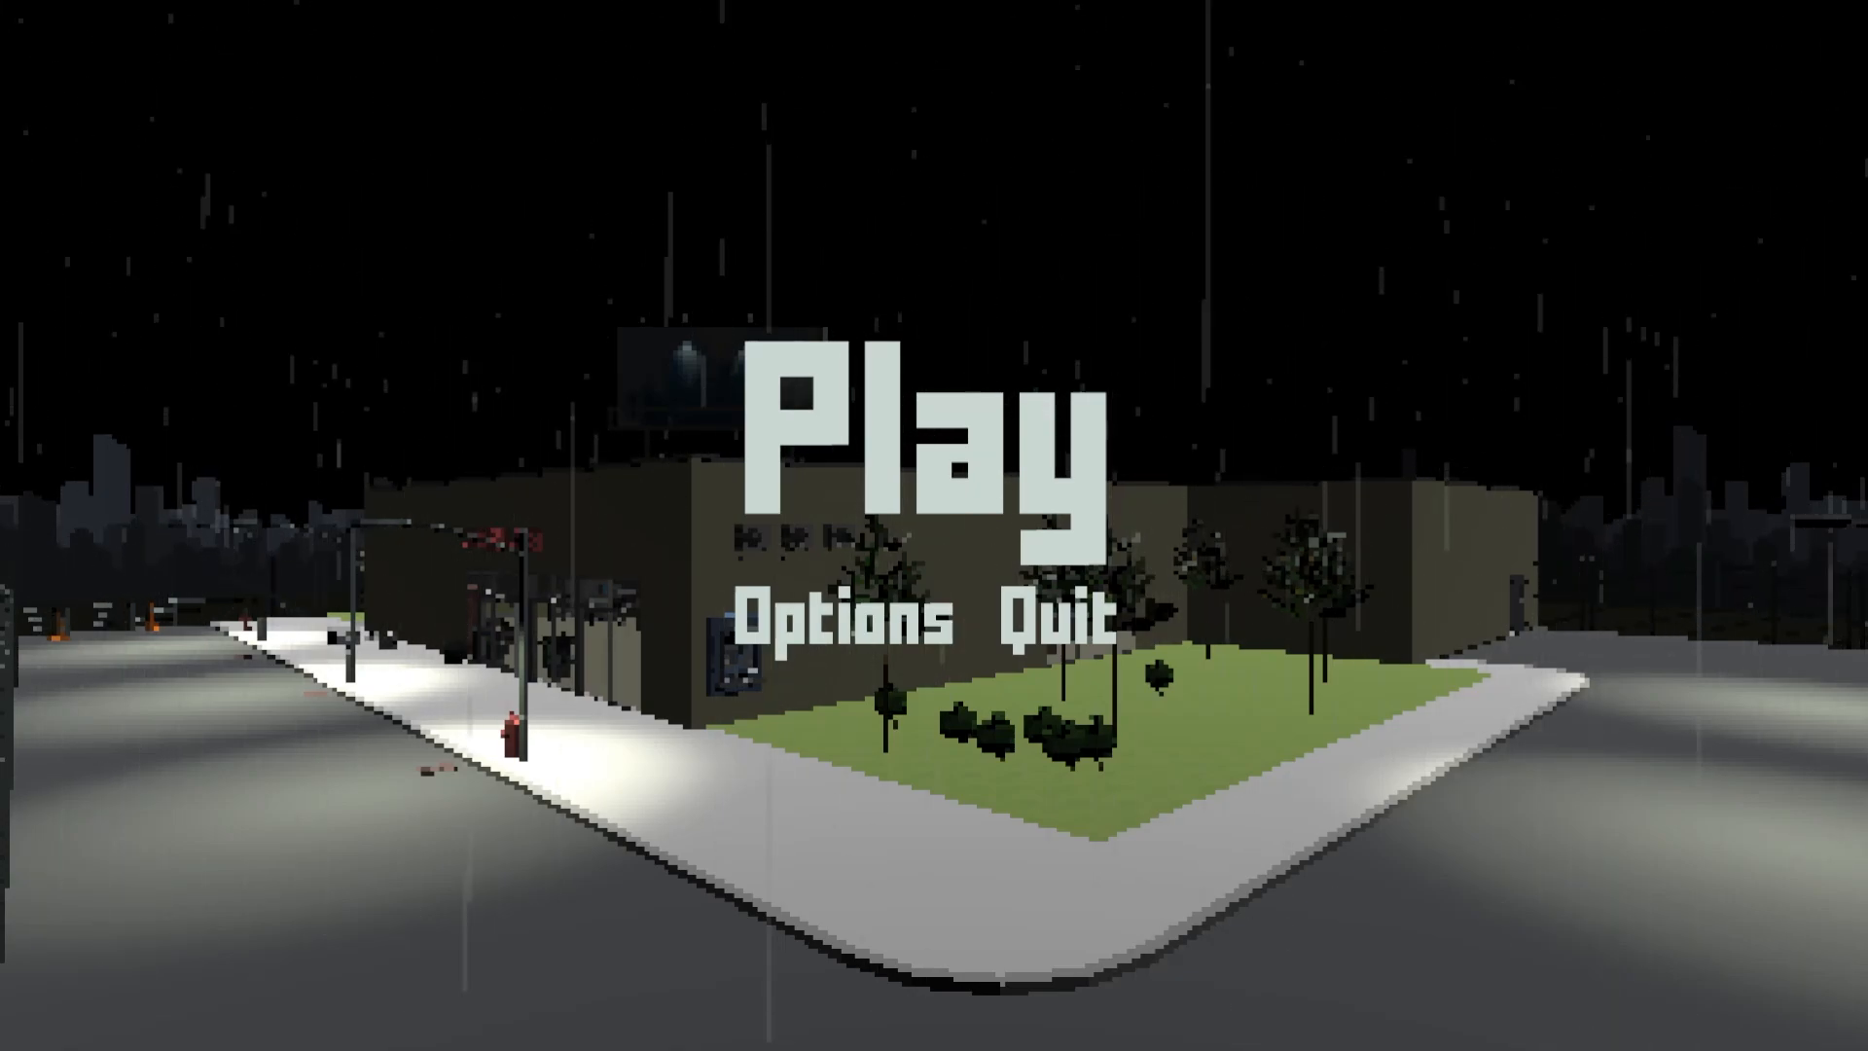
# Step: Start a new game from the main menu, arriving outside the store with $100
pyautogui.click(933, 429)
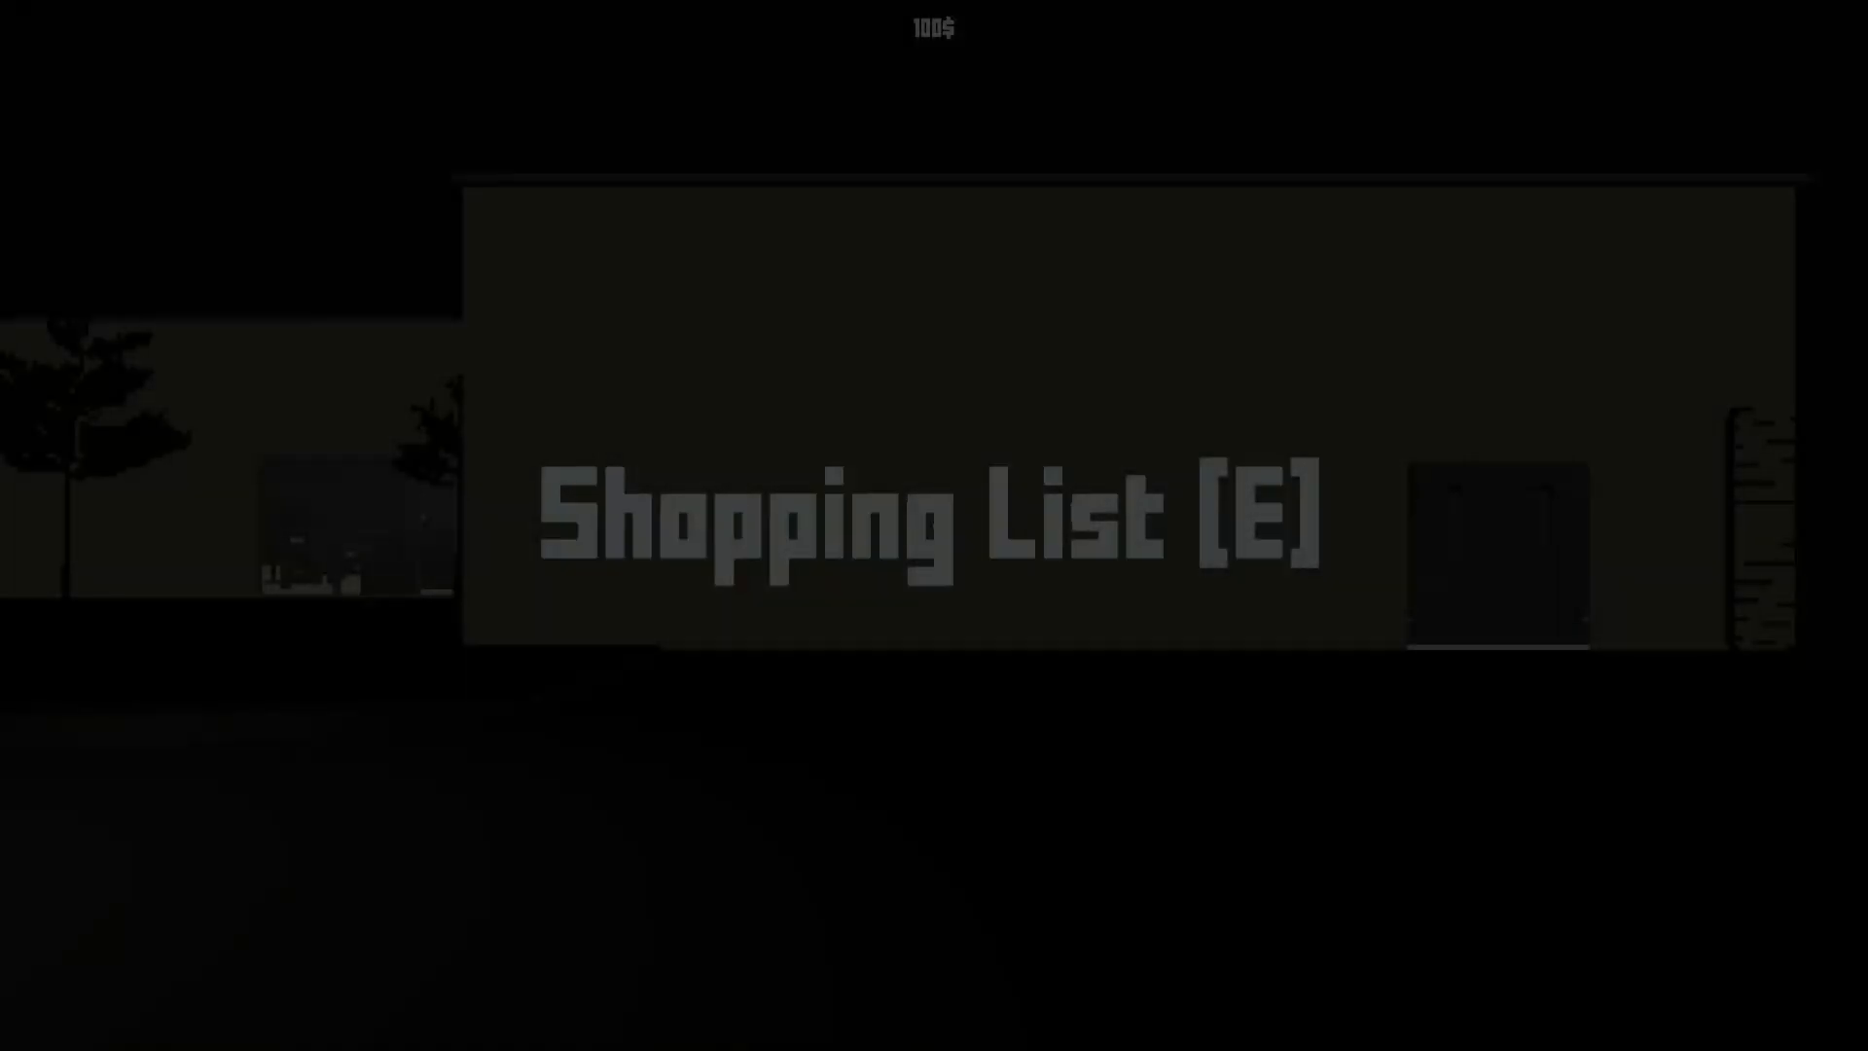
# Step: Pick up an item inside the lit store aisles, lowering the balance
pyautogui.press('e')
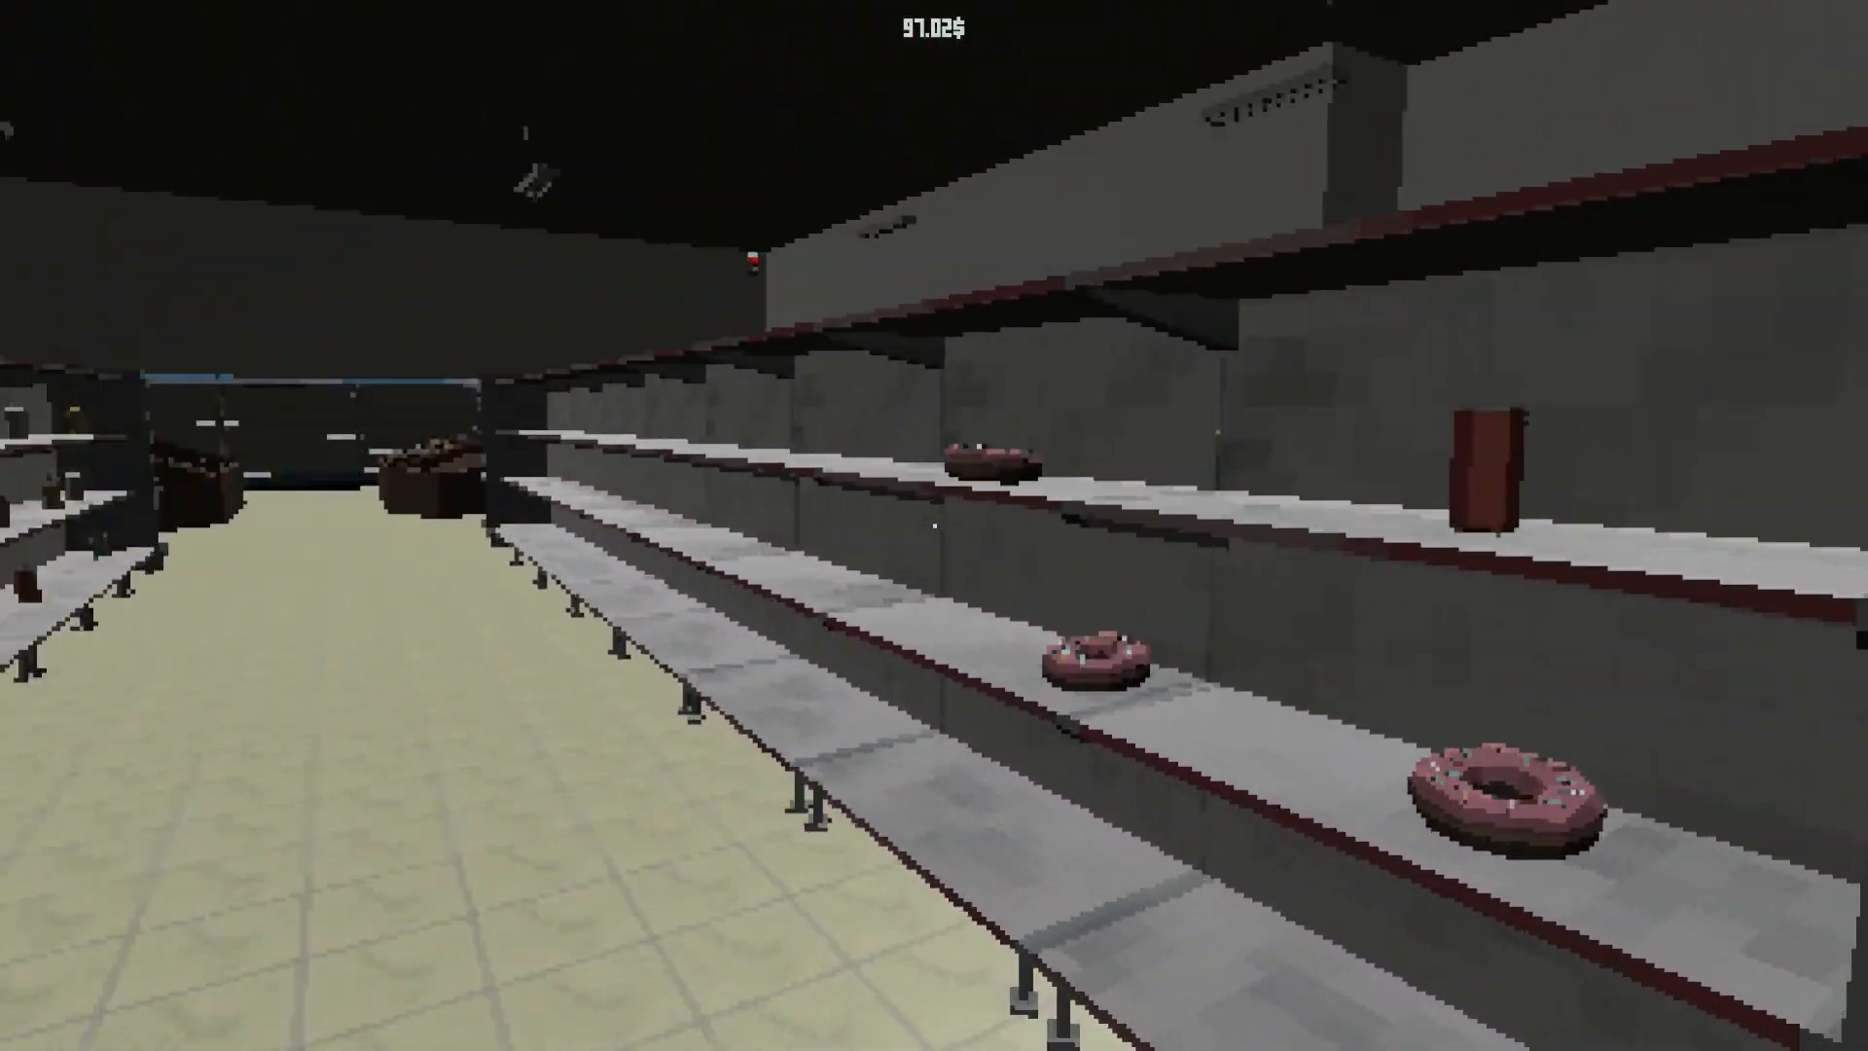
pyautogui.moveTo(934, 525)
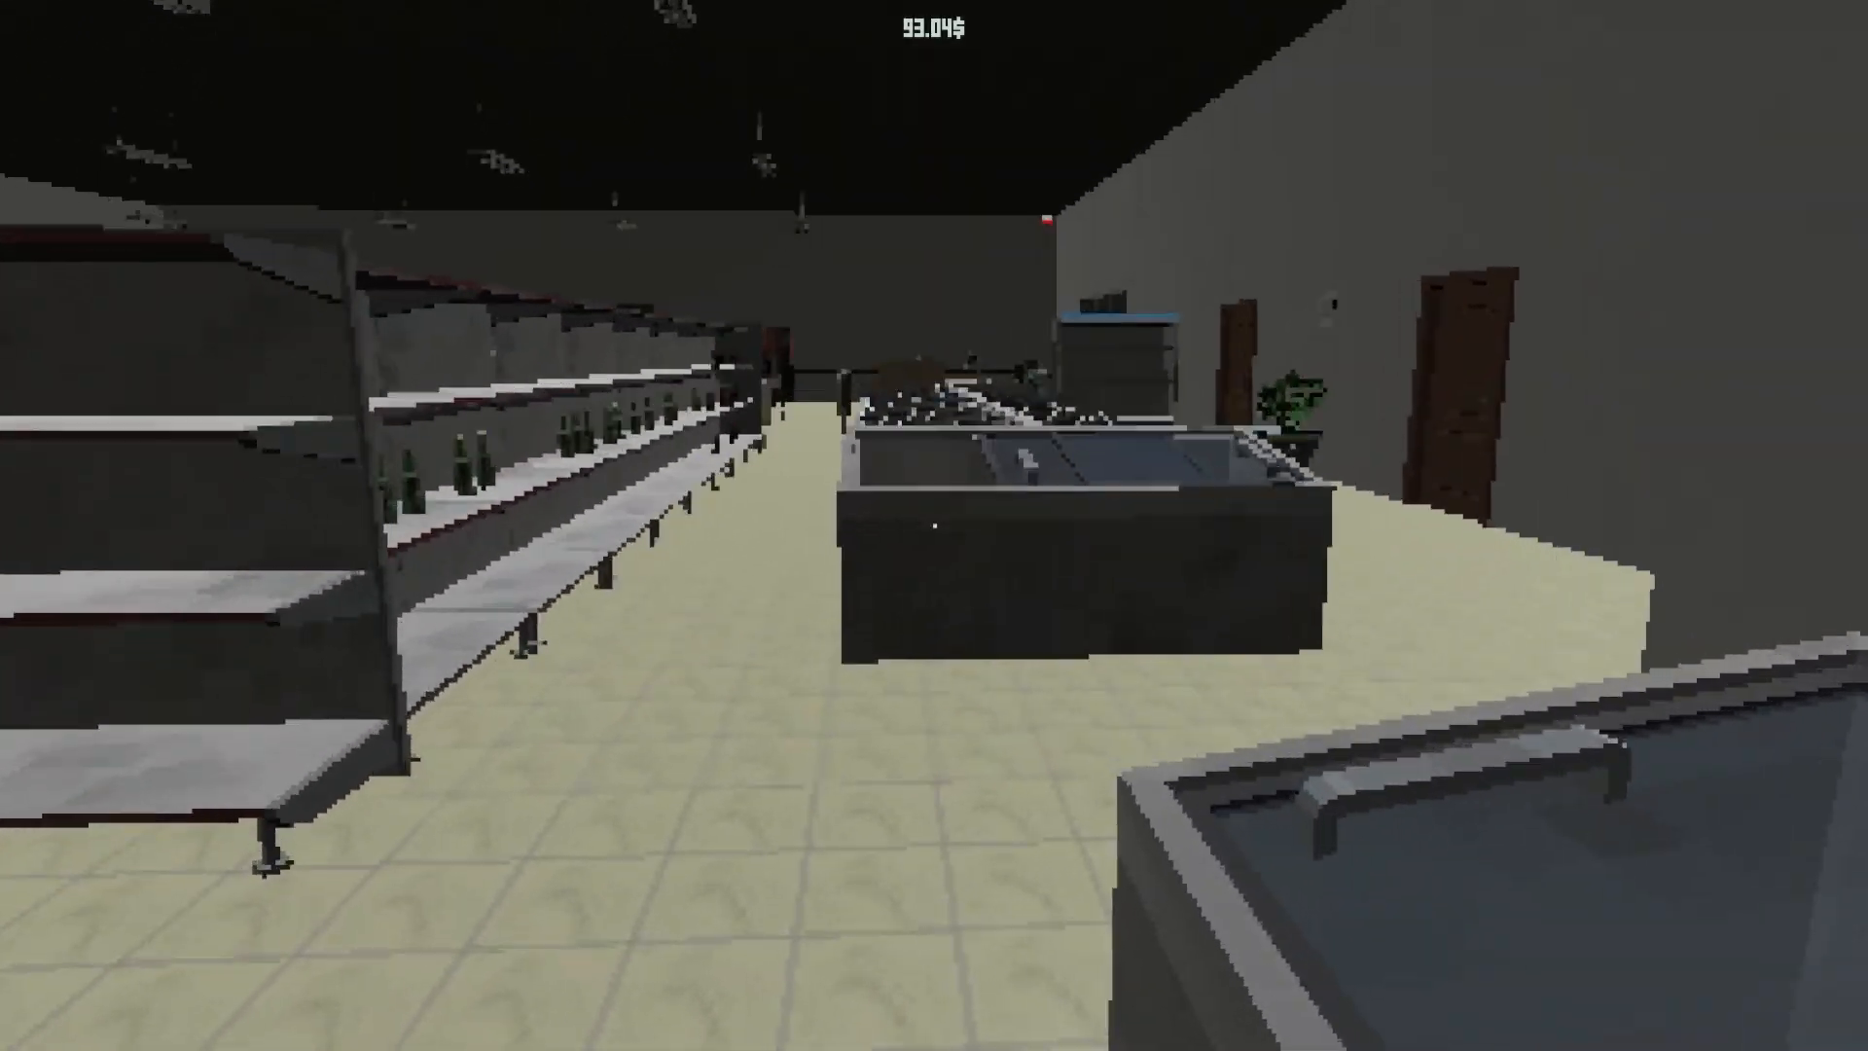
pyautogui.moveTo(934, 526)
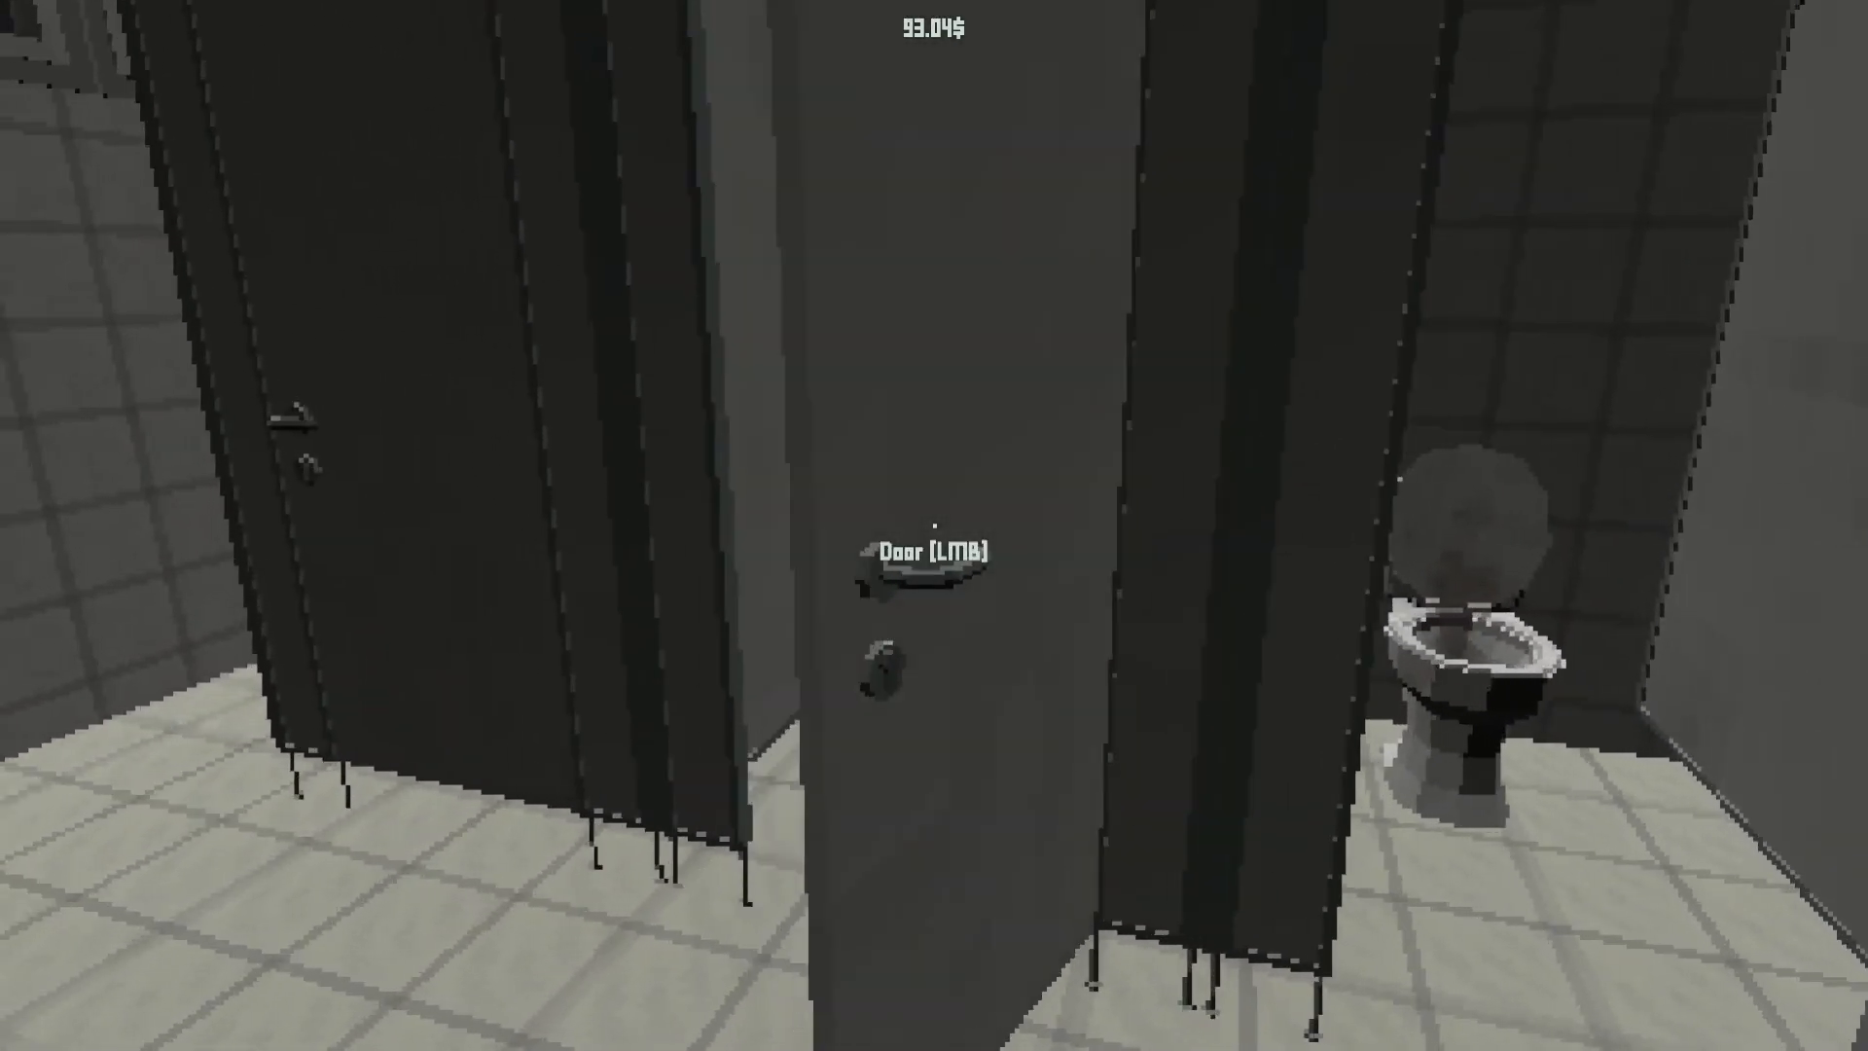
# Step: Swing open a bathroom stall door before heading to the cashier
pyautogui.click(906, 561)
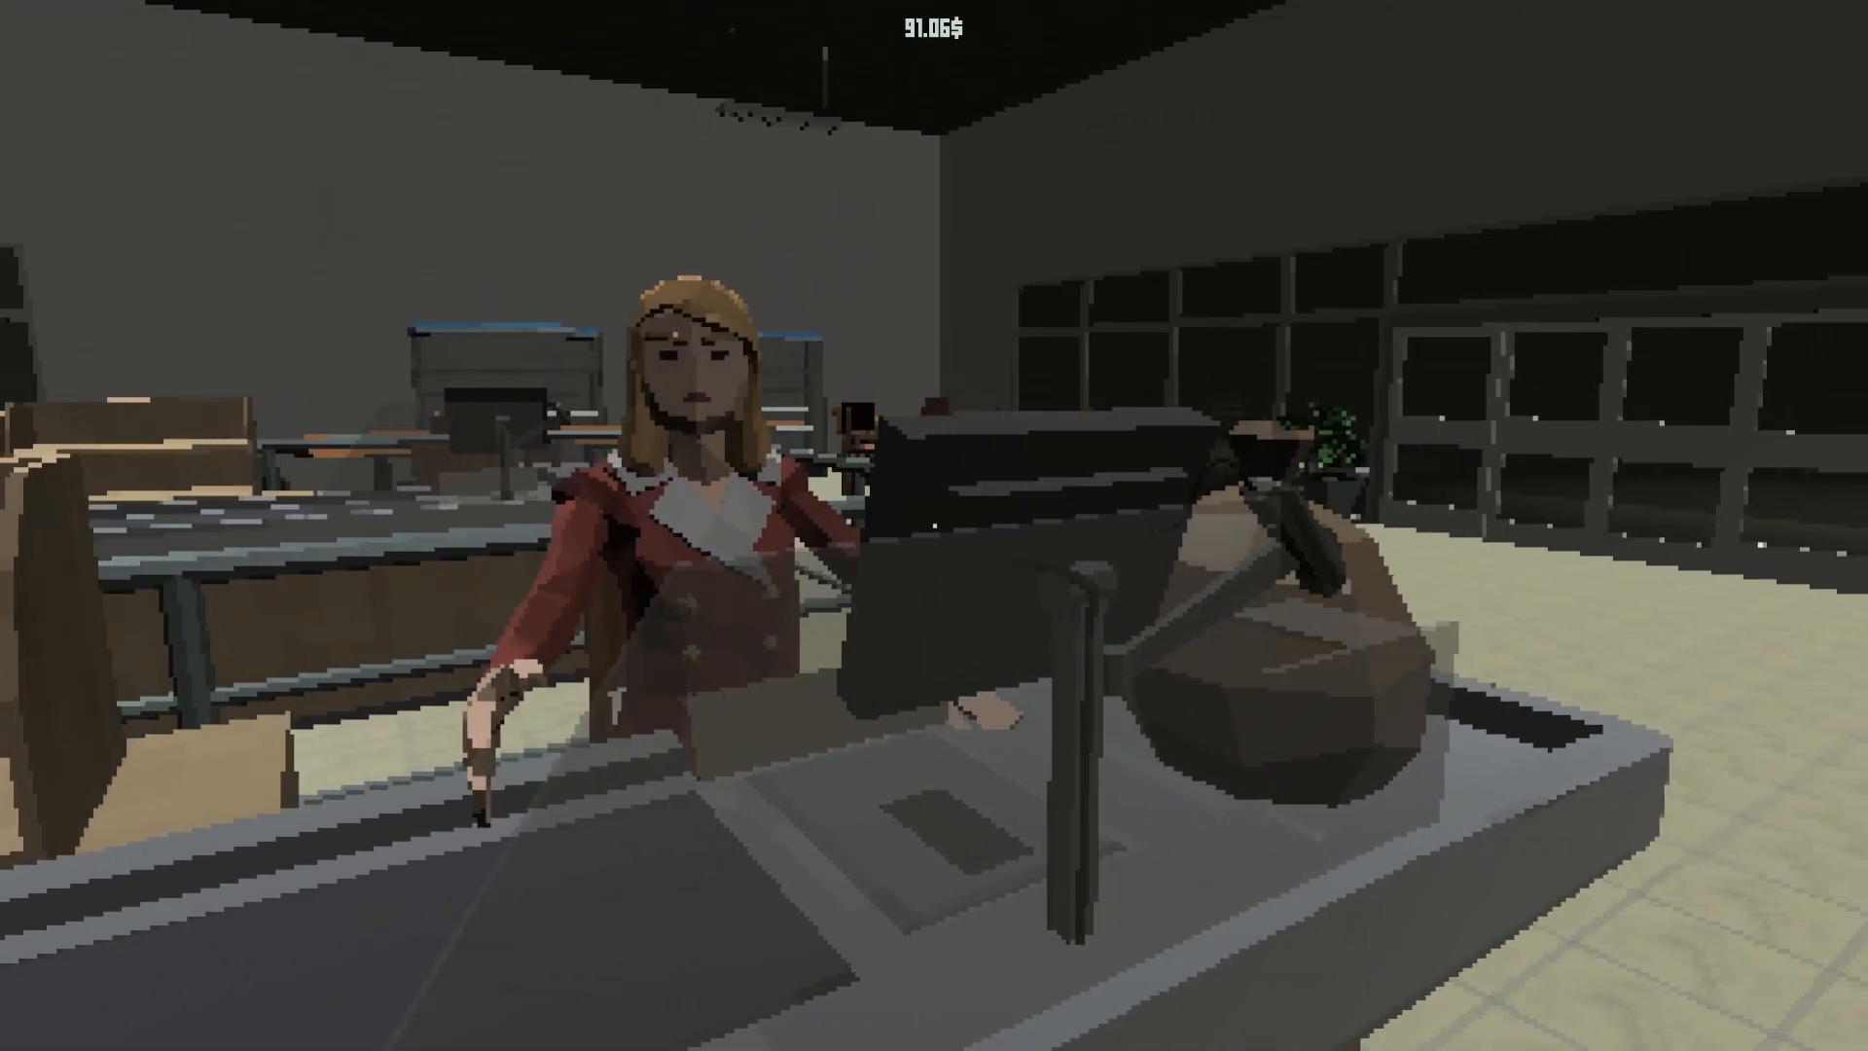
pyautogui.moveTo(934, 525)
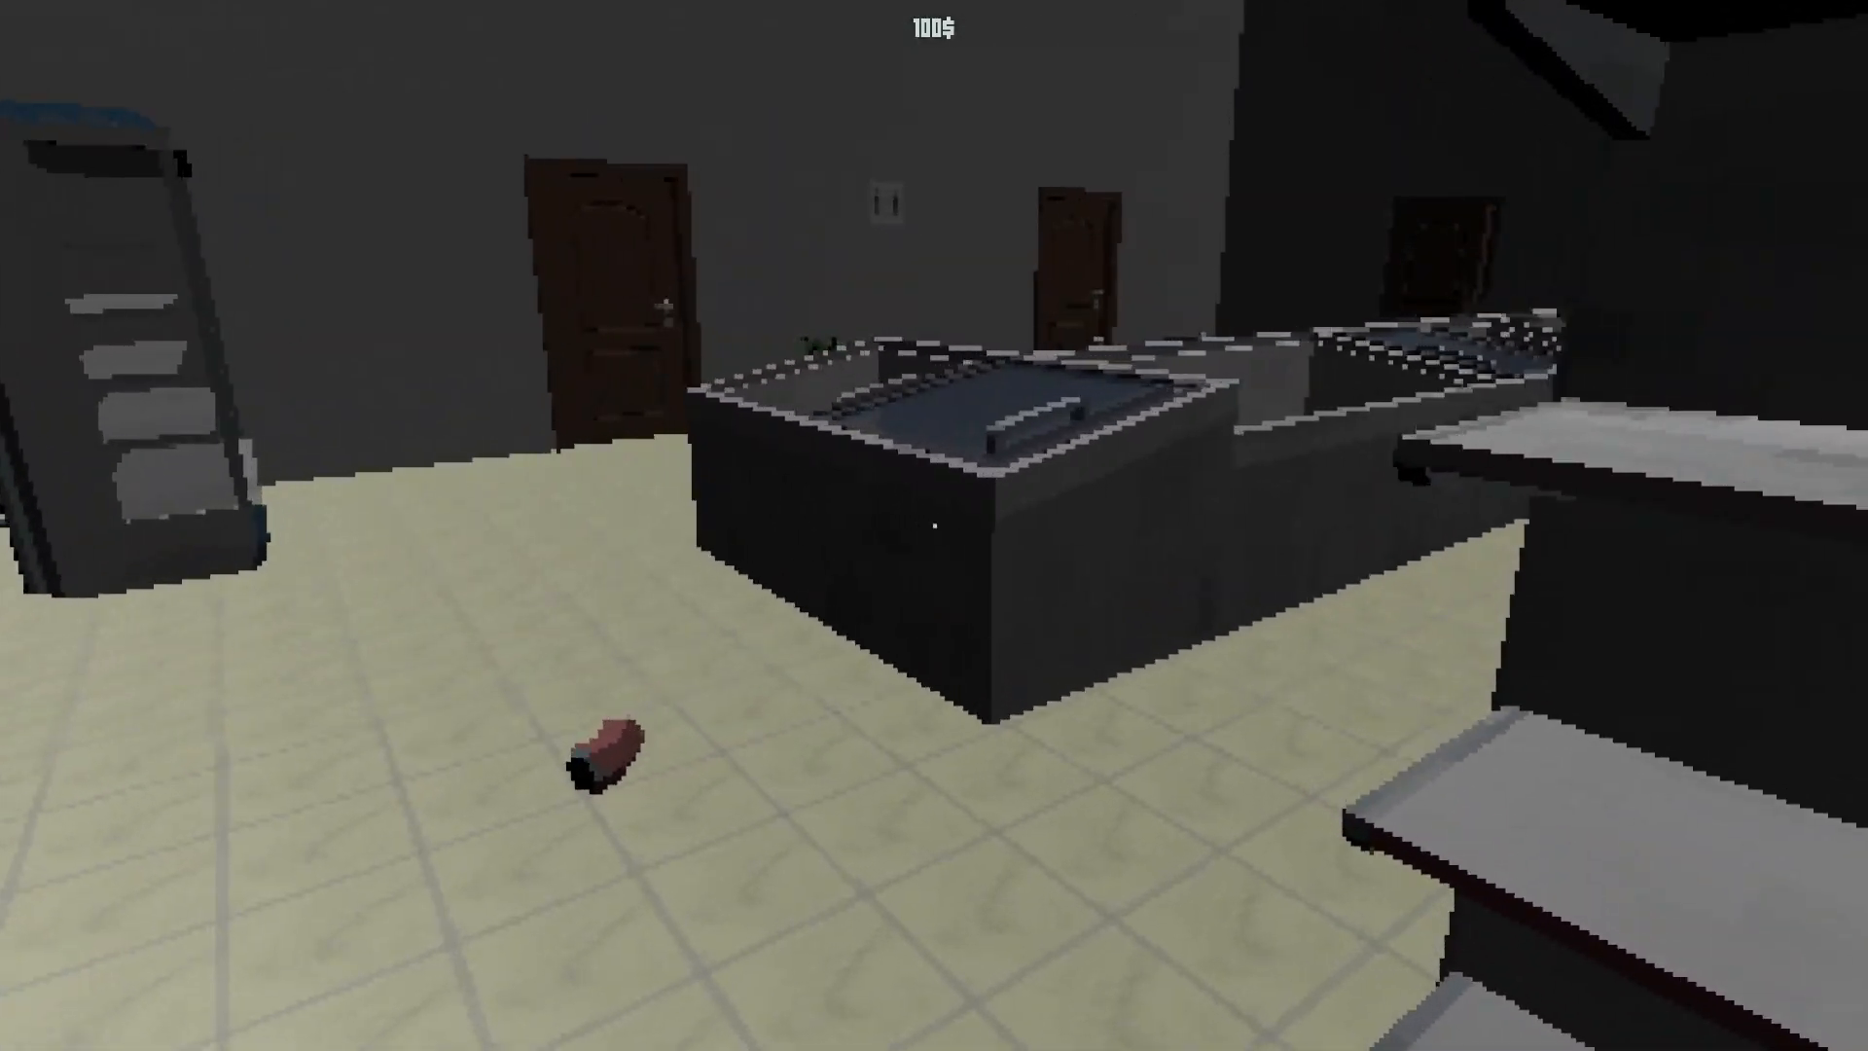
pyautogui.moveTo(934, 526)
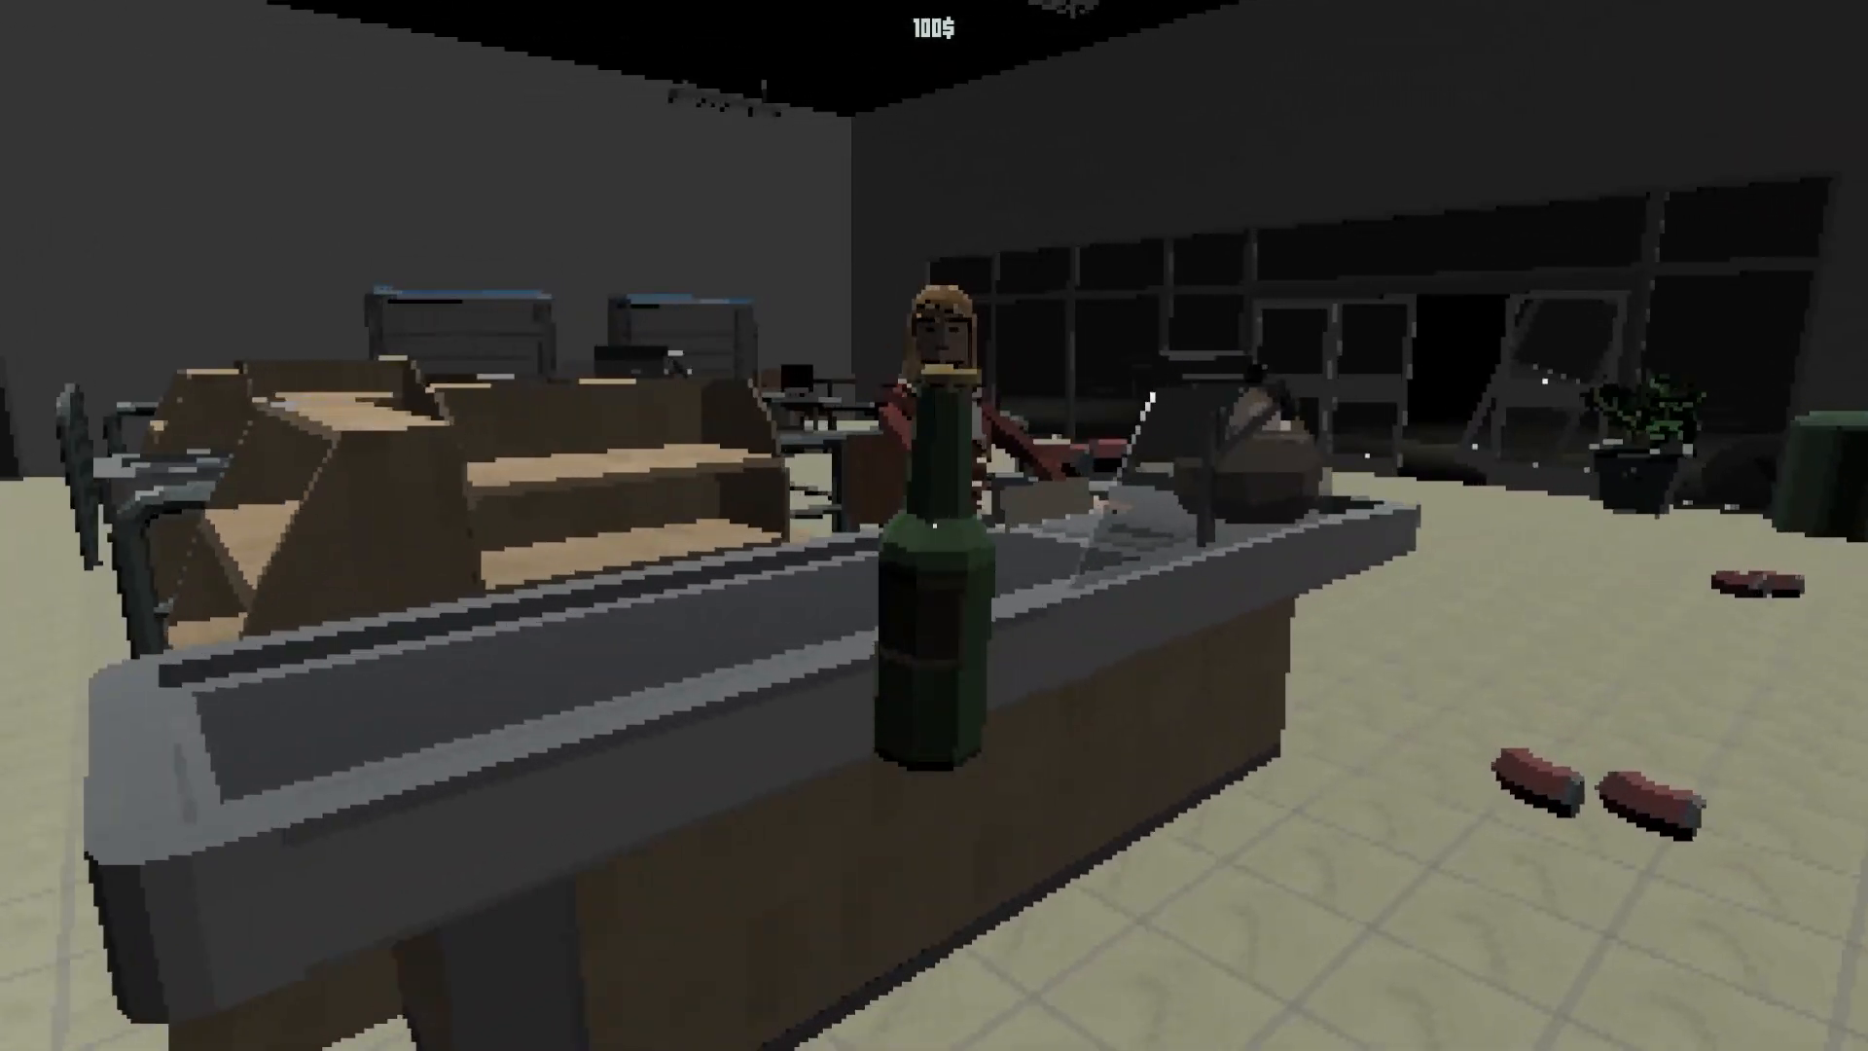
pyautogui.moveTo(934, 526)
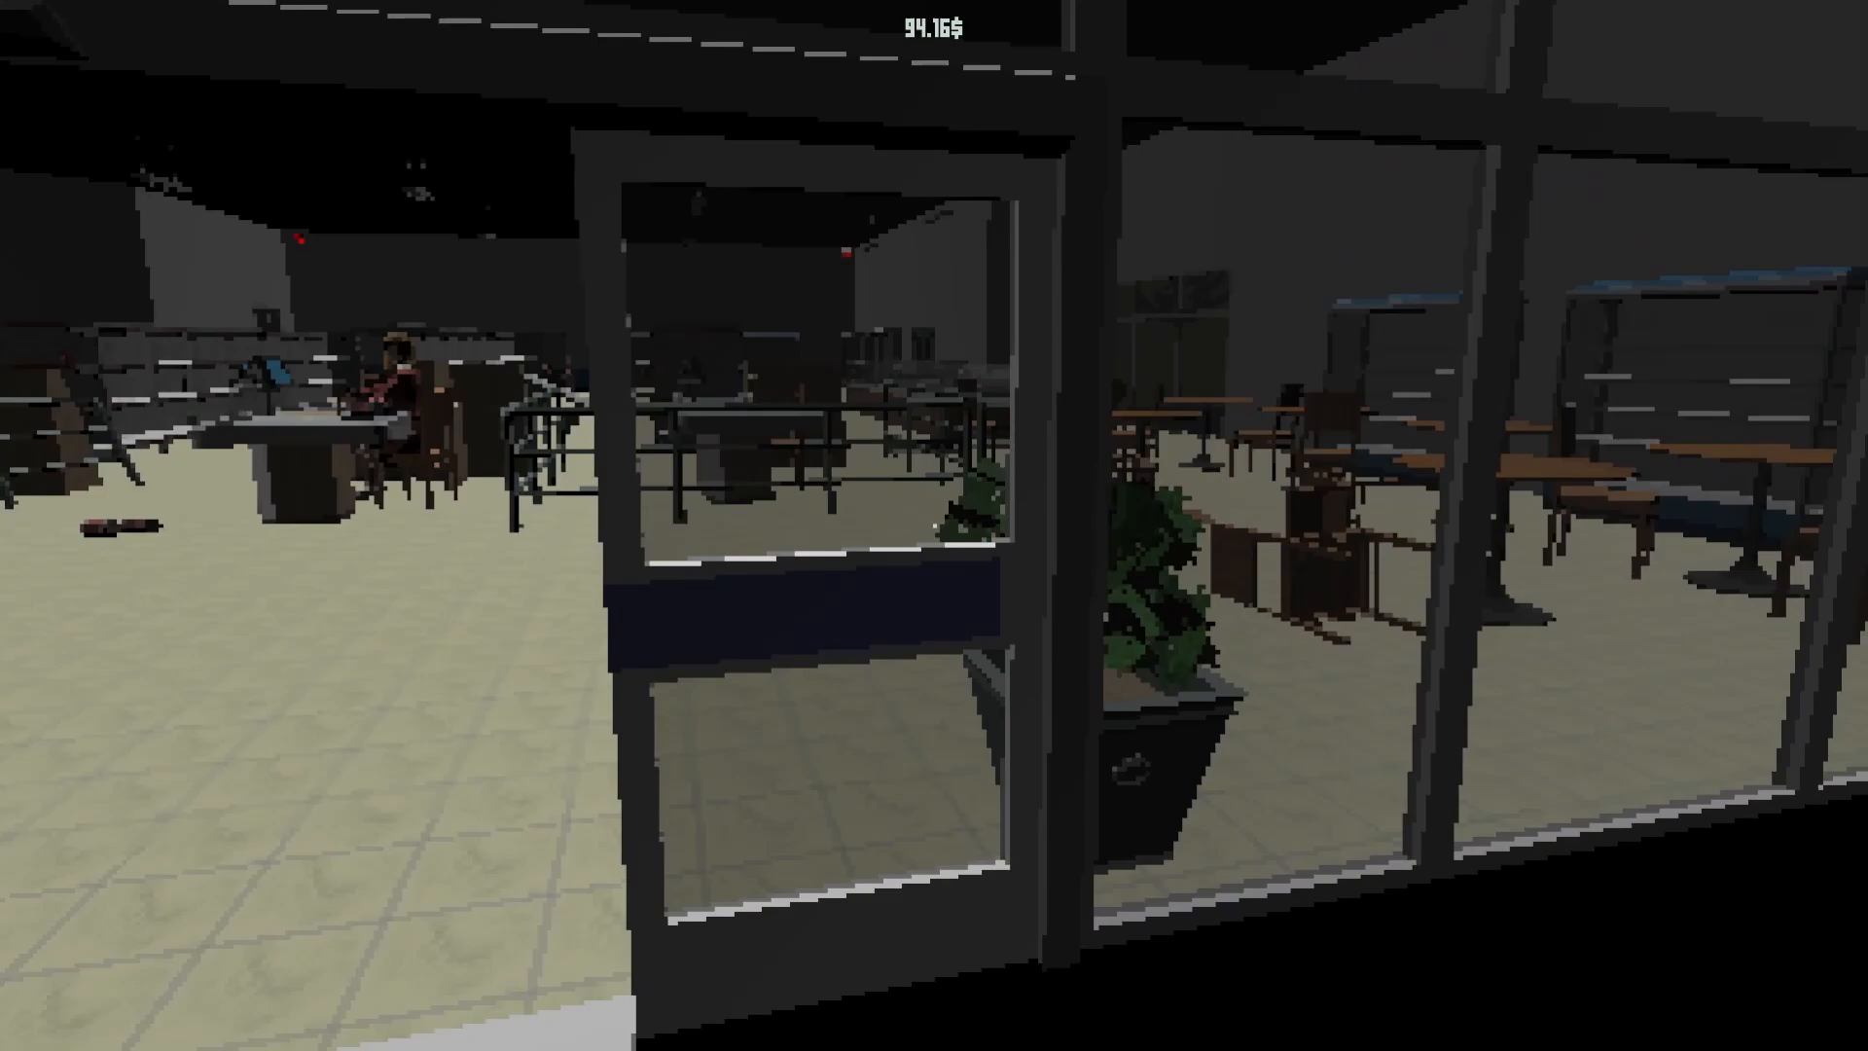
pyautogui.moveTo(934, 525)
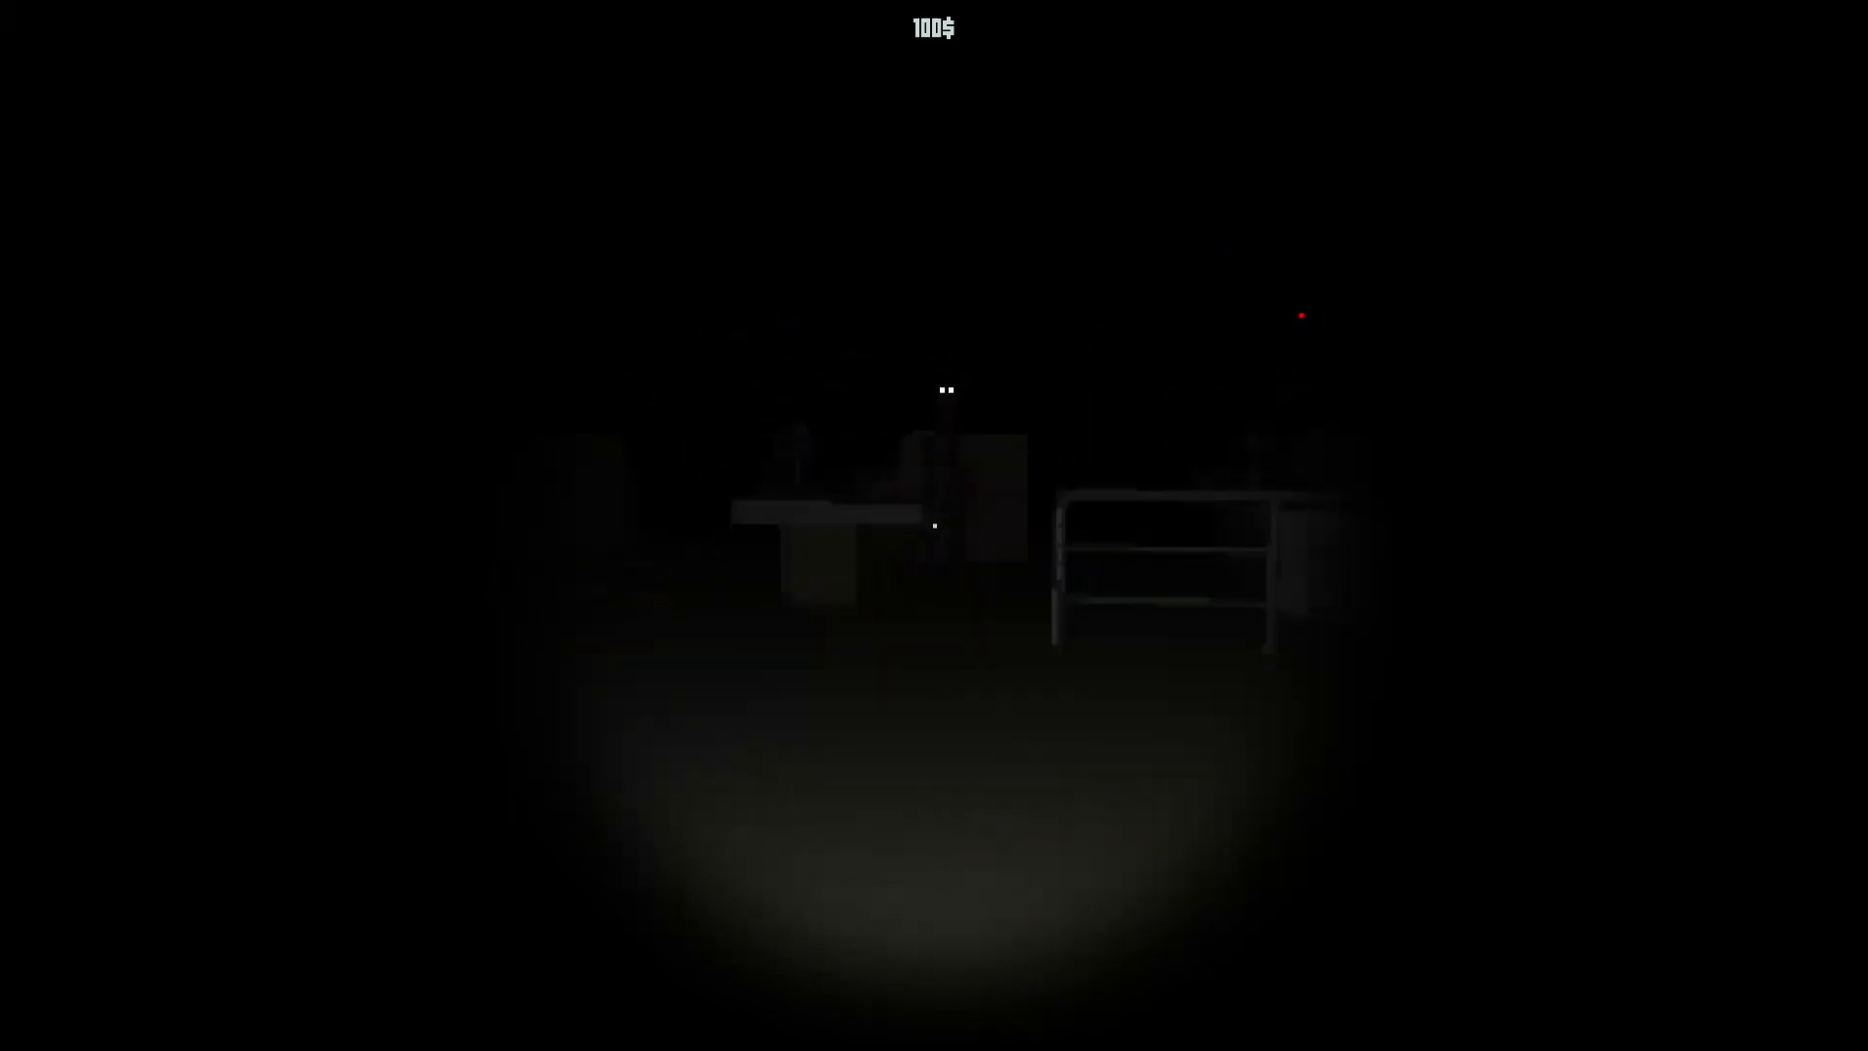
# Step: Pause the game over the dark flashlit back room
pyautogui.press('Escape')
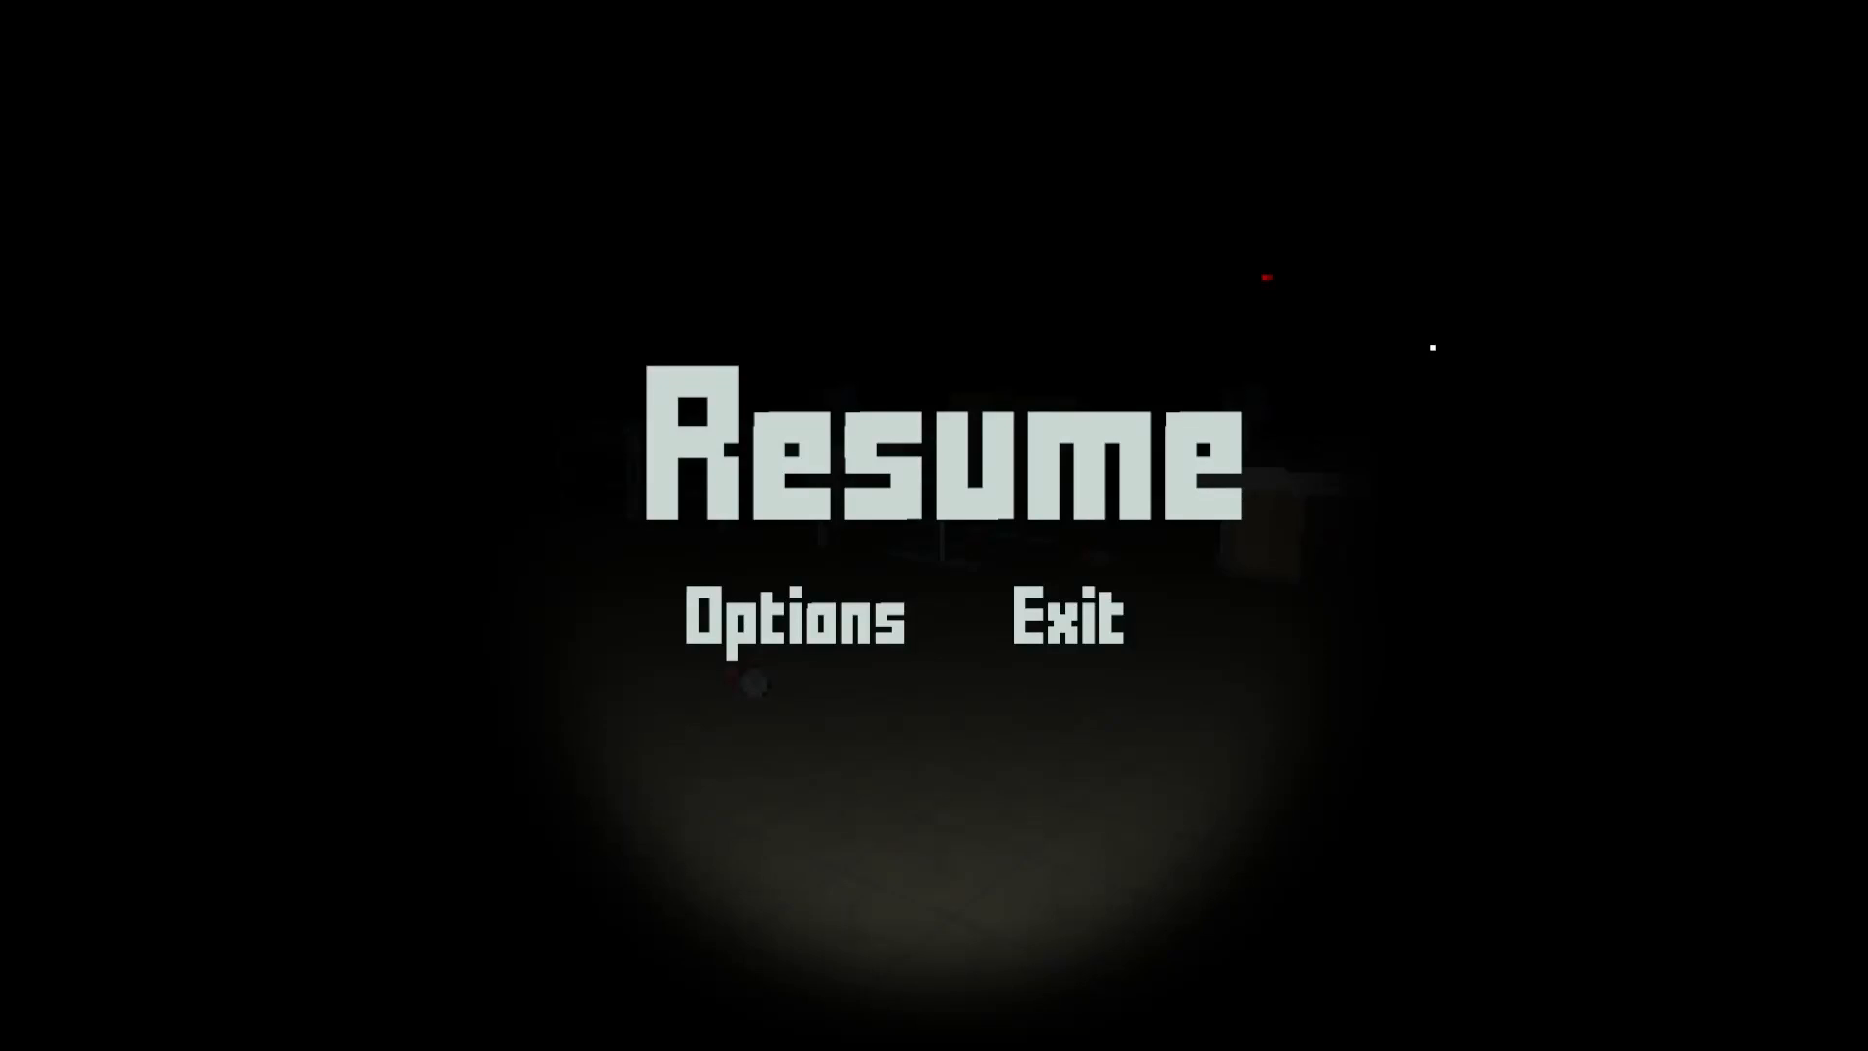
# Step: Resume play from the pause menu
pyautogui.click(933, 450)
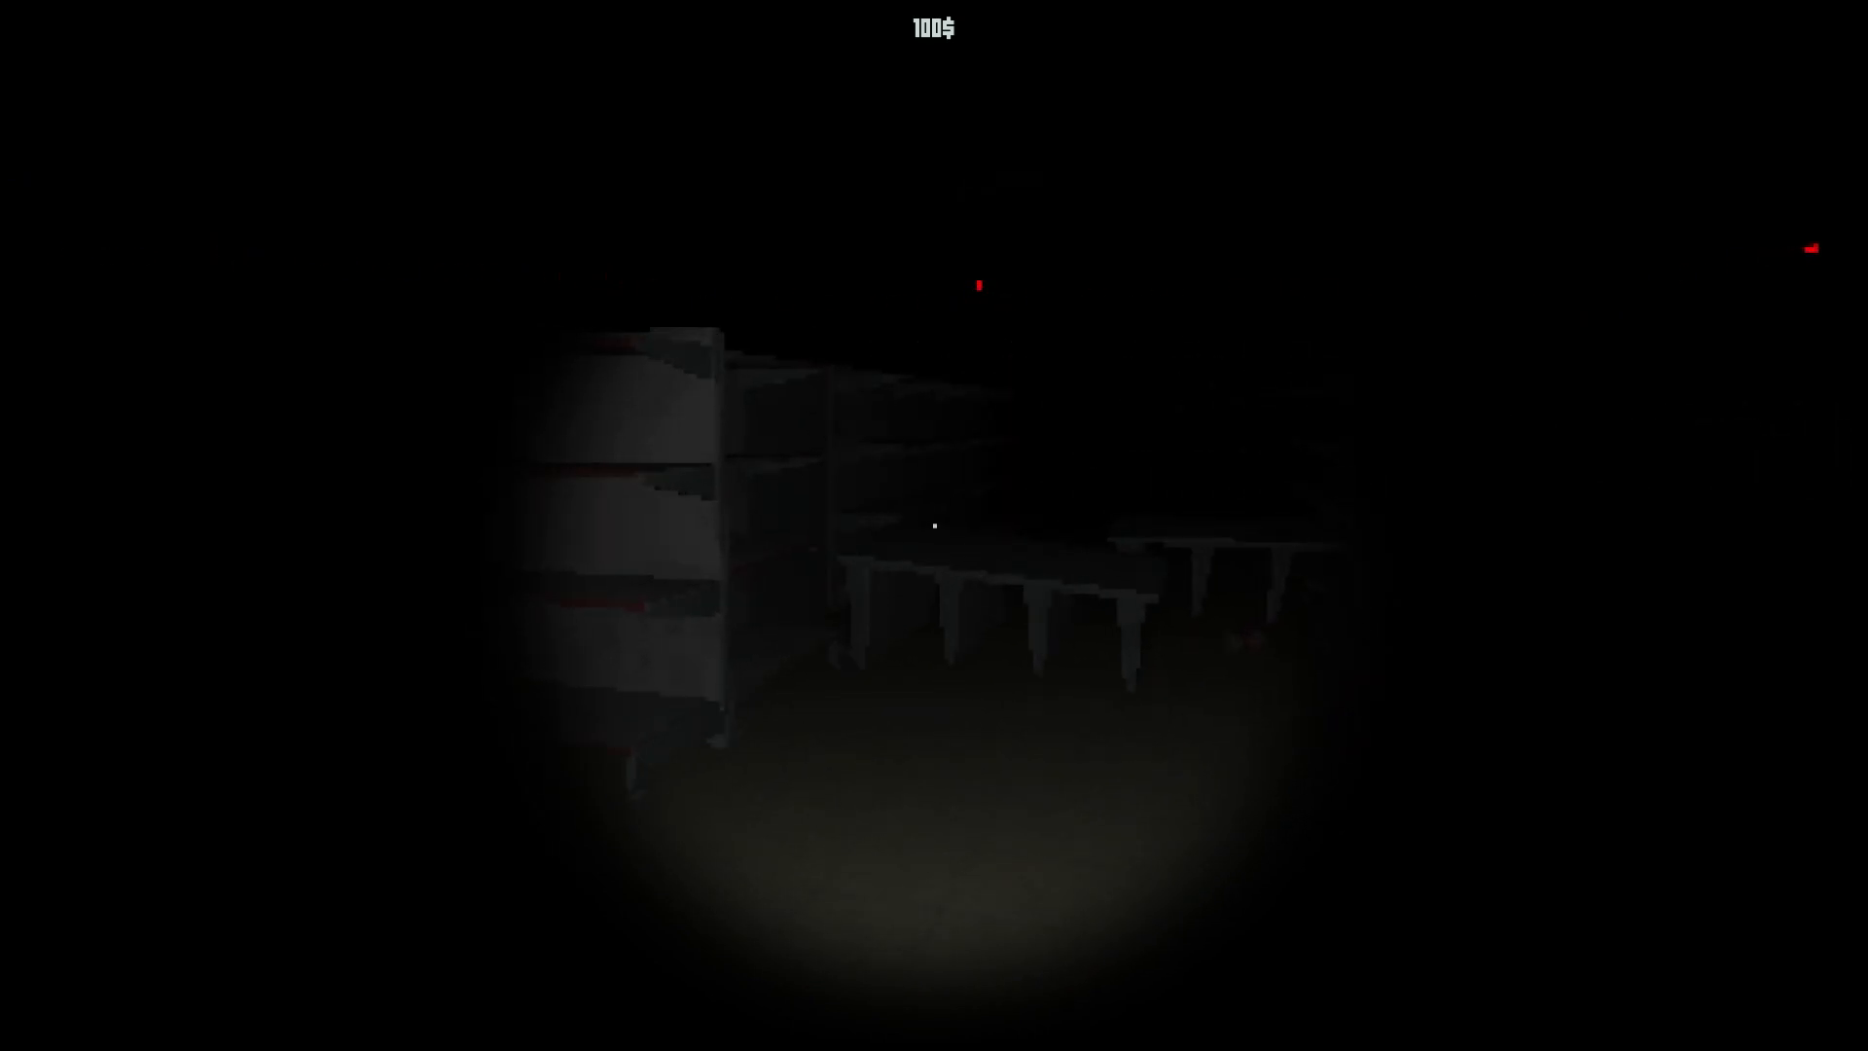
pyautogui.moveTo(934, 525)
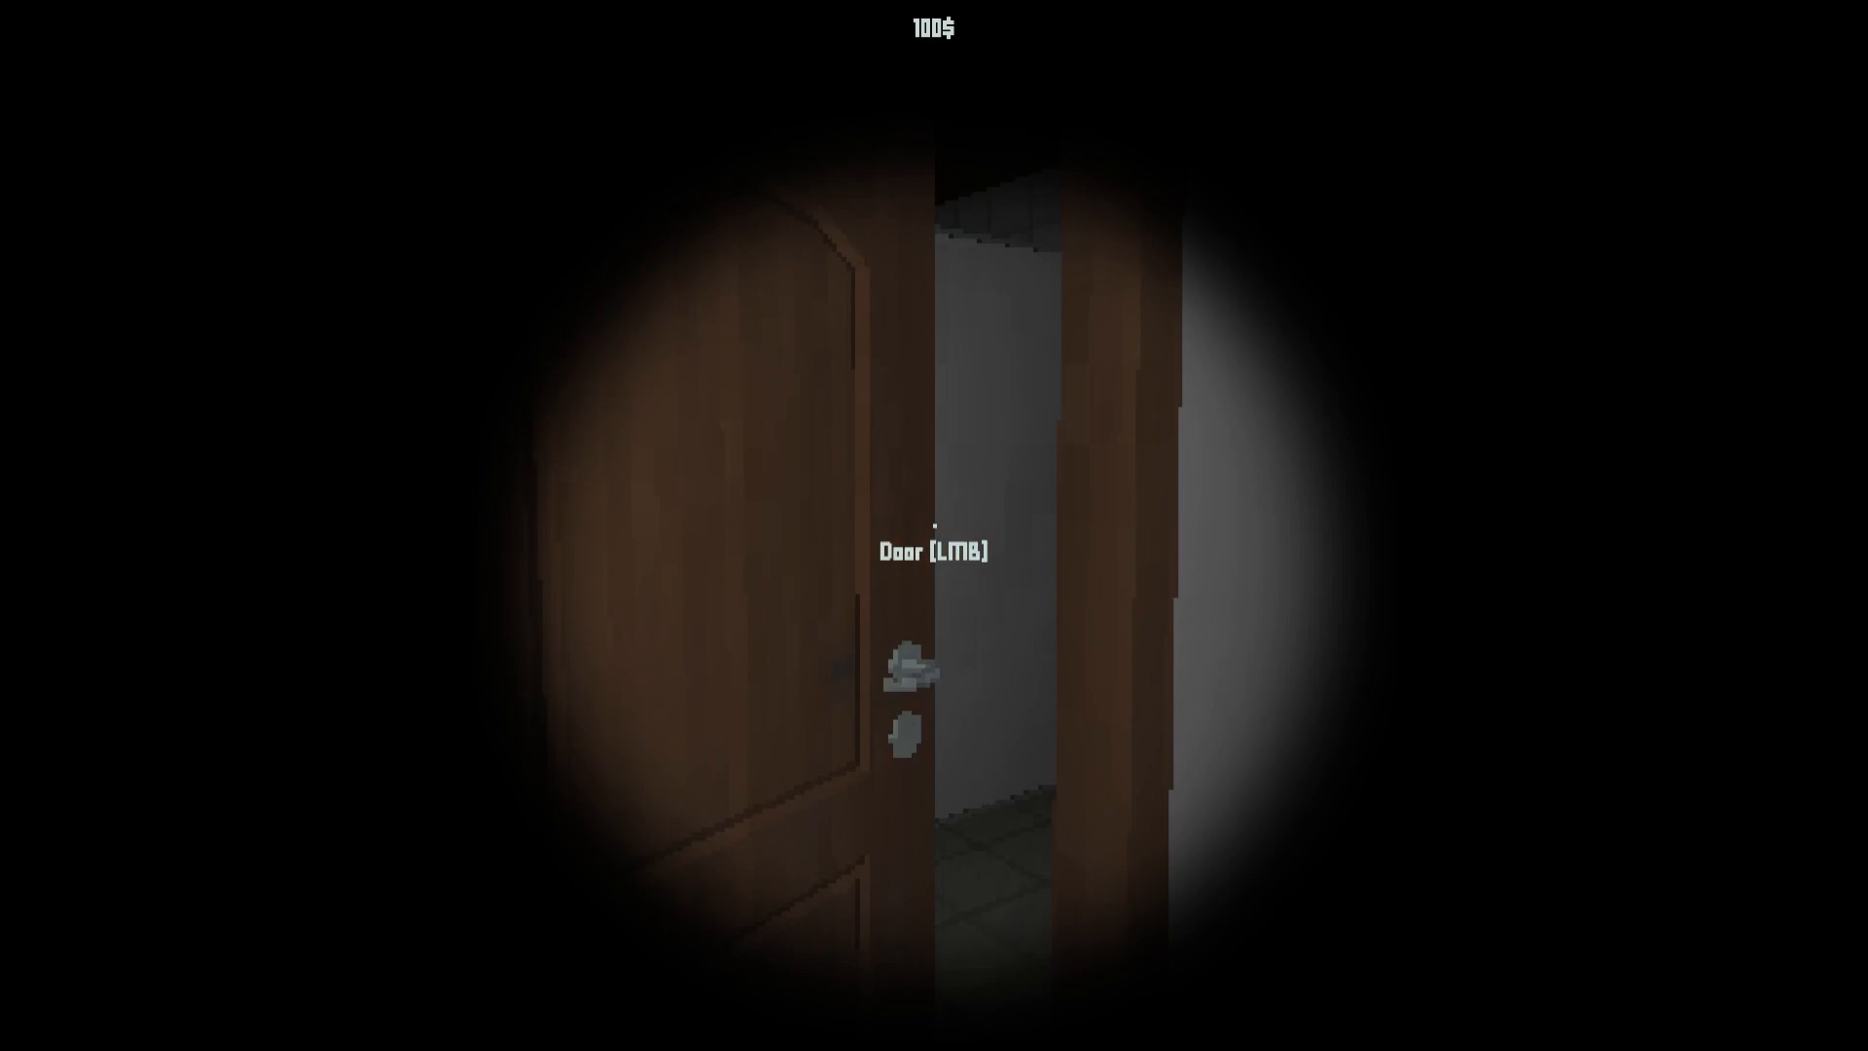
# Step: Open the wooden door into the blue-lit back corridor
pyautogui.click(934, 664)
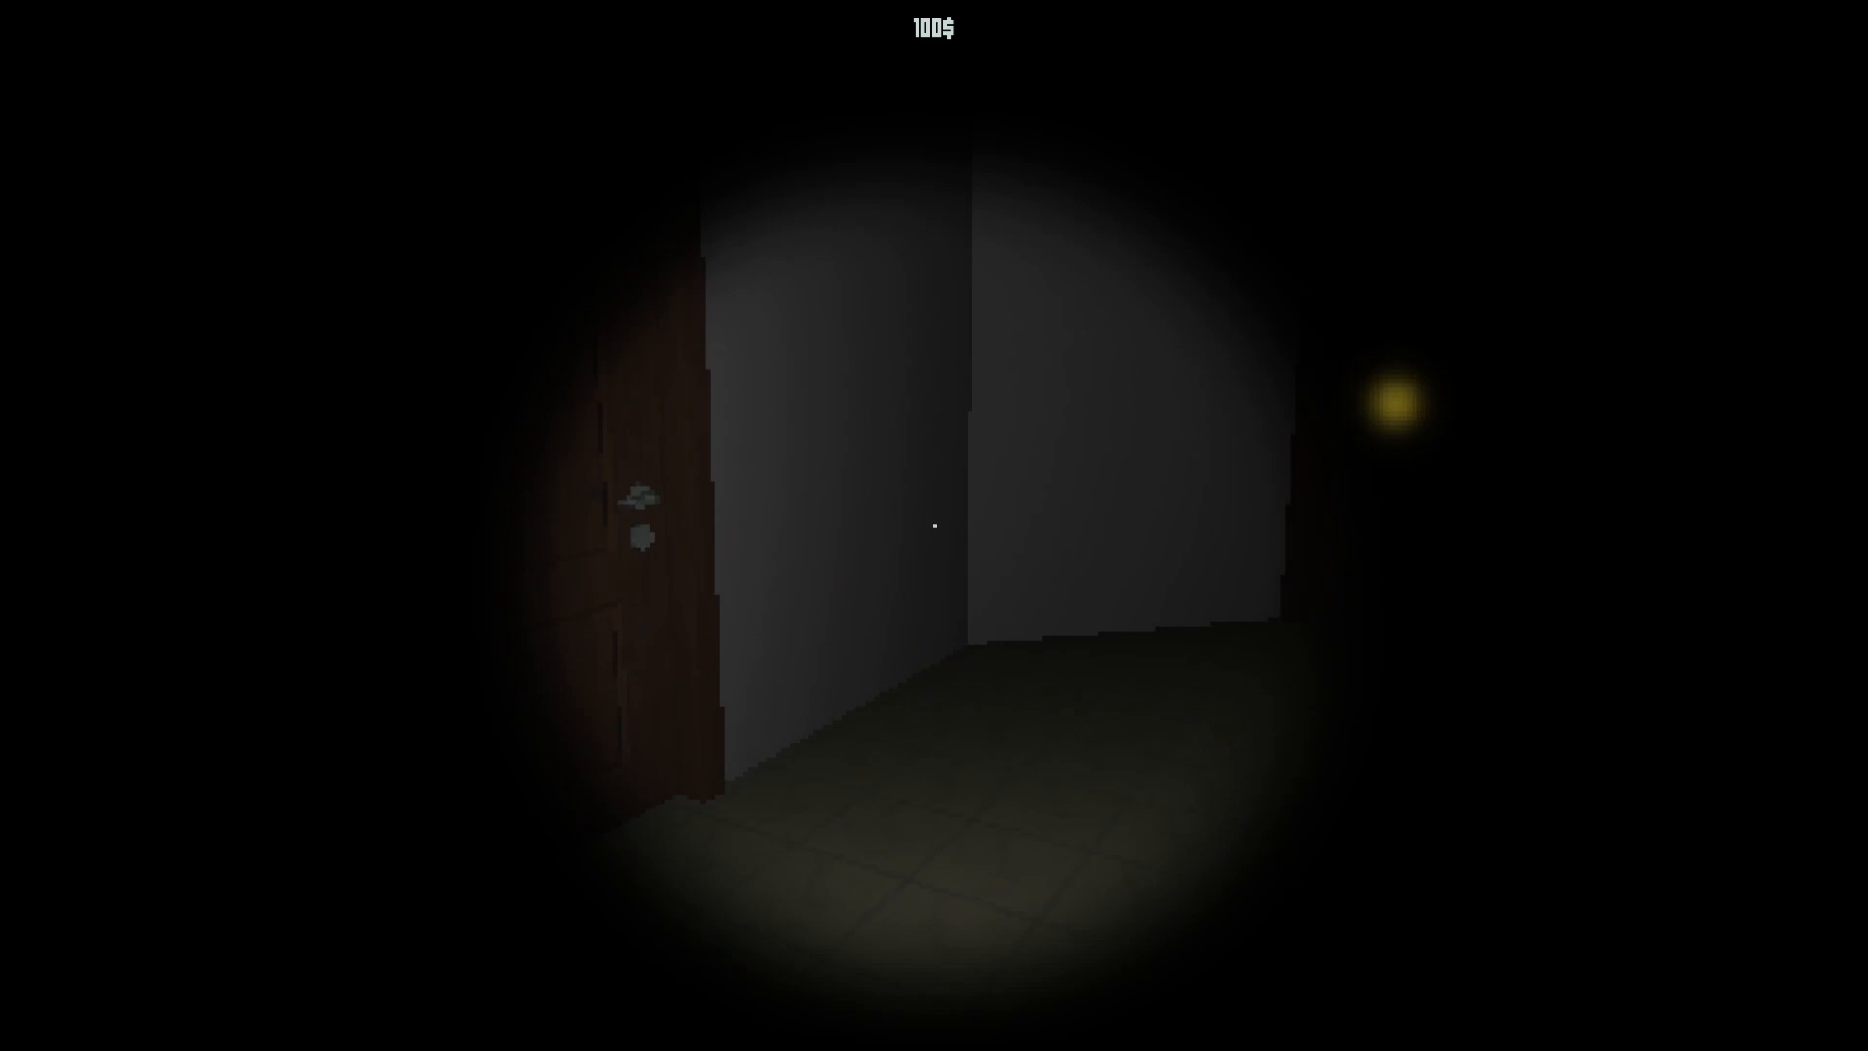
pyautogui.moveTo(934, 525)
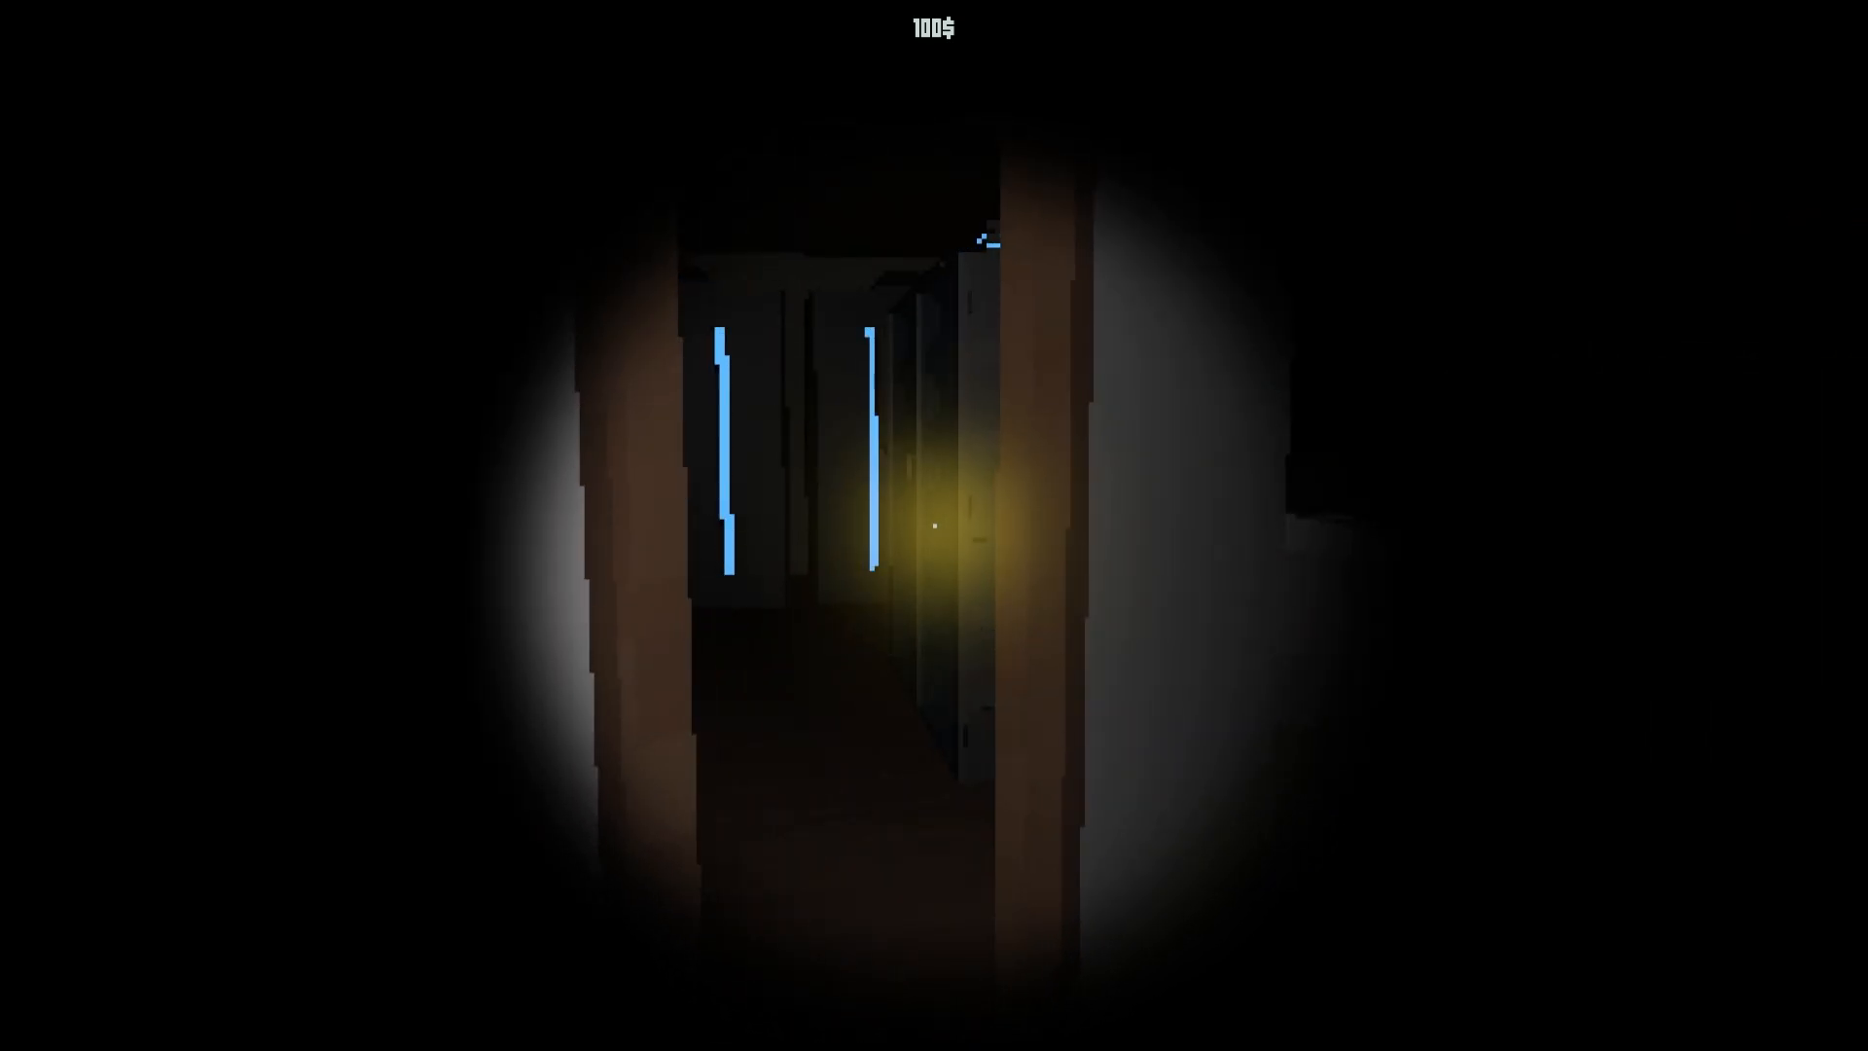
pyautogui.moveTo(933, 525)
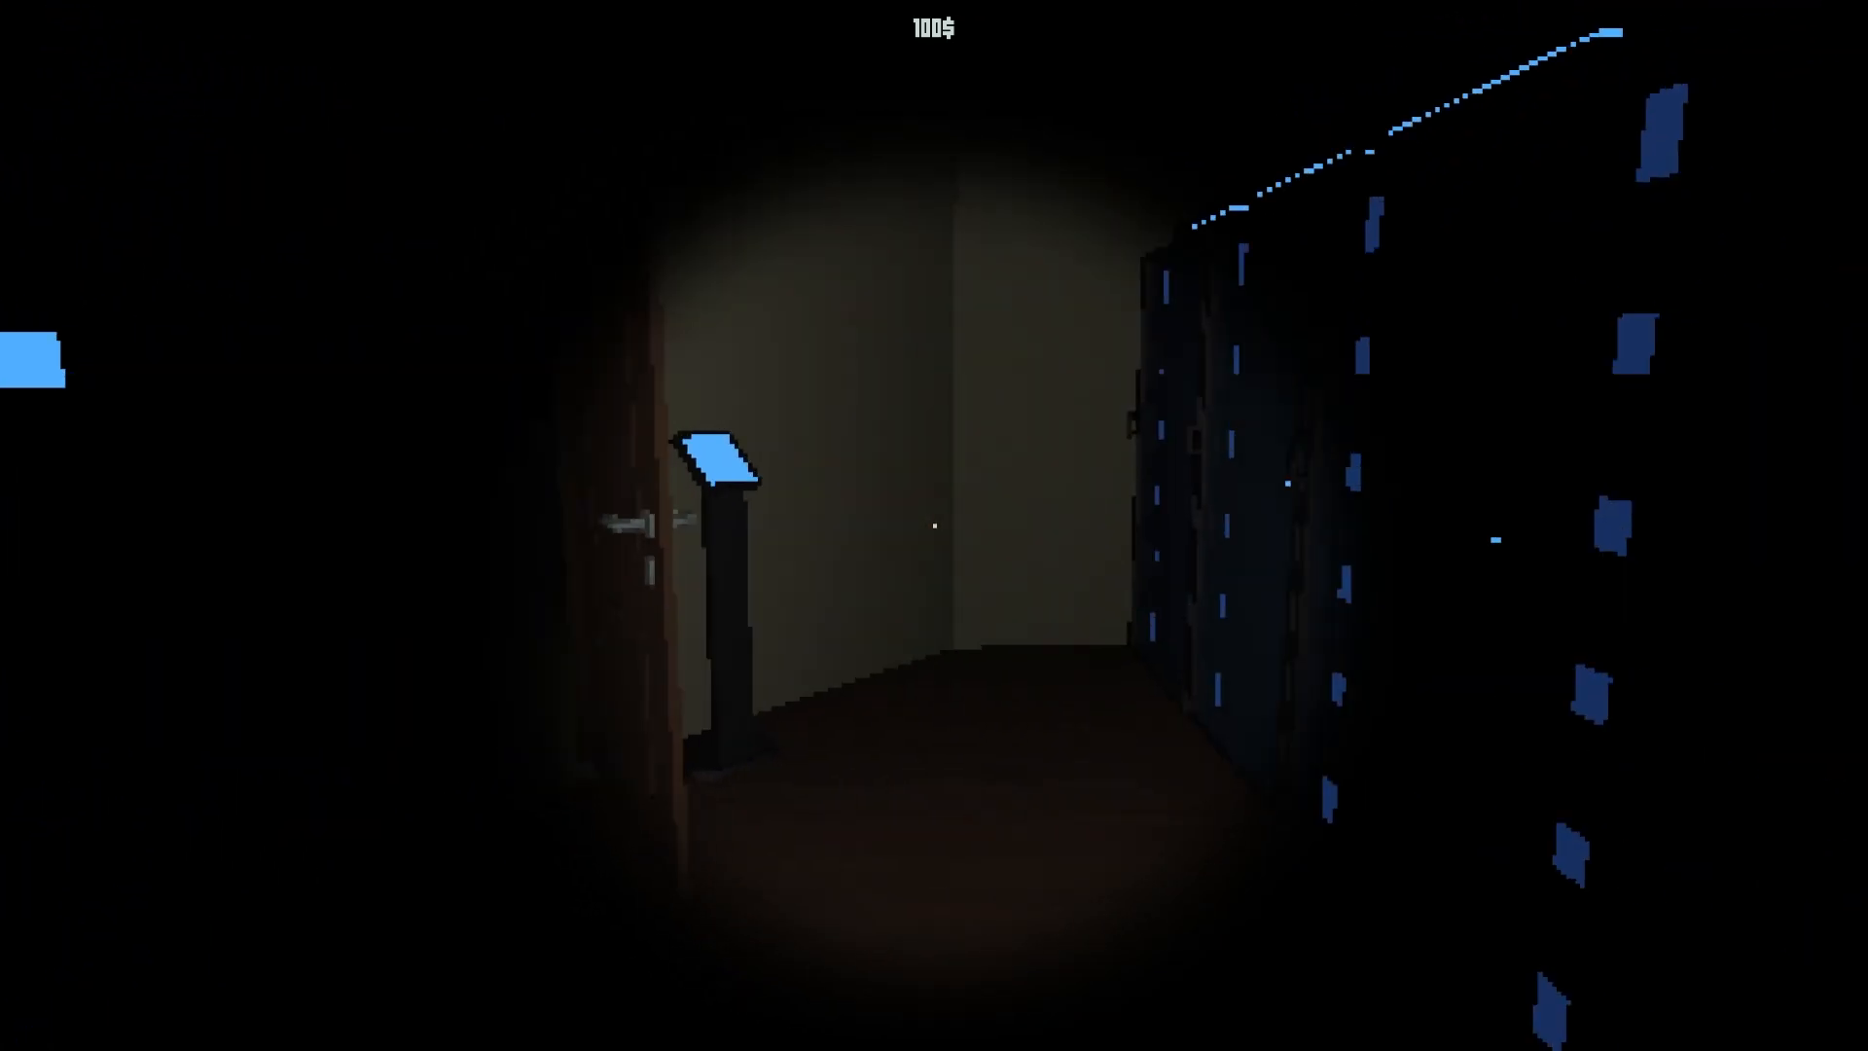
# Step: Explore the back rooms toward the next half-open wooden door
pyautogui.scroll(3)
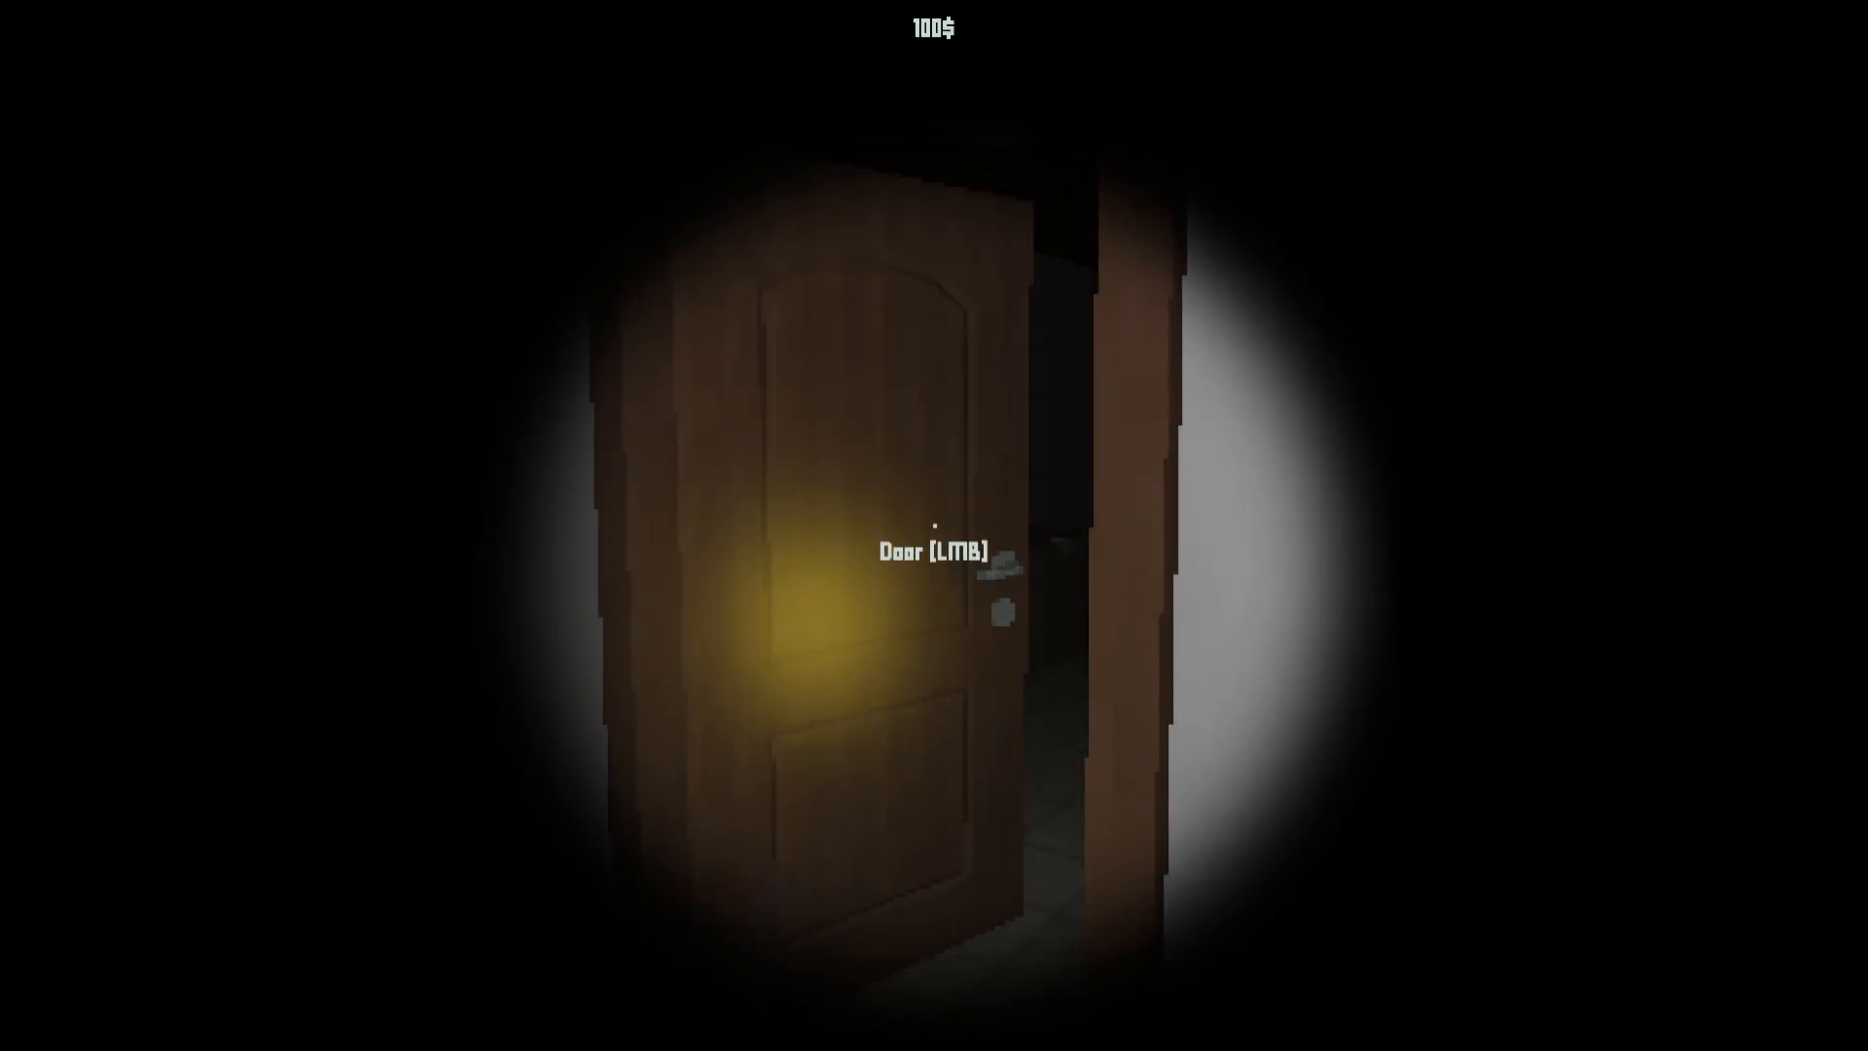
# Step: Open the bathroom door, push the cardboard box aside, and swing the stall door
pyautogui.click(934, 551)
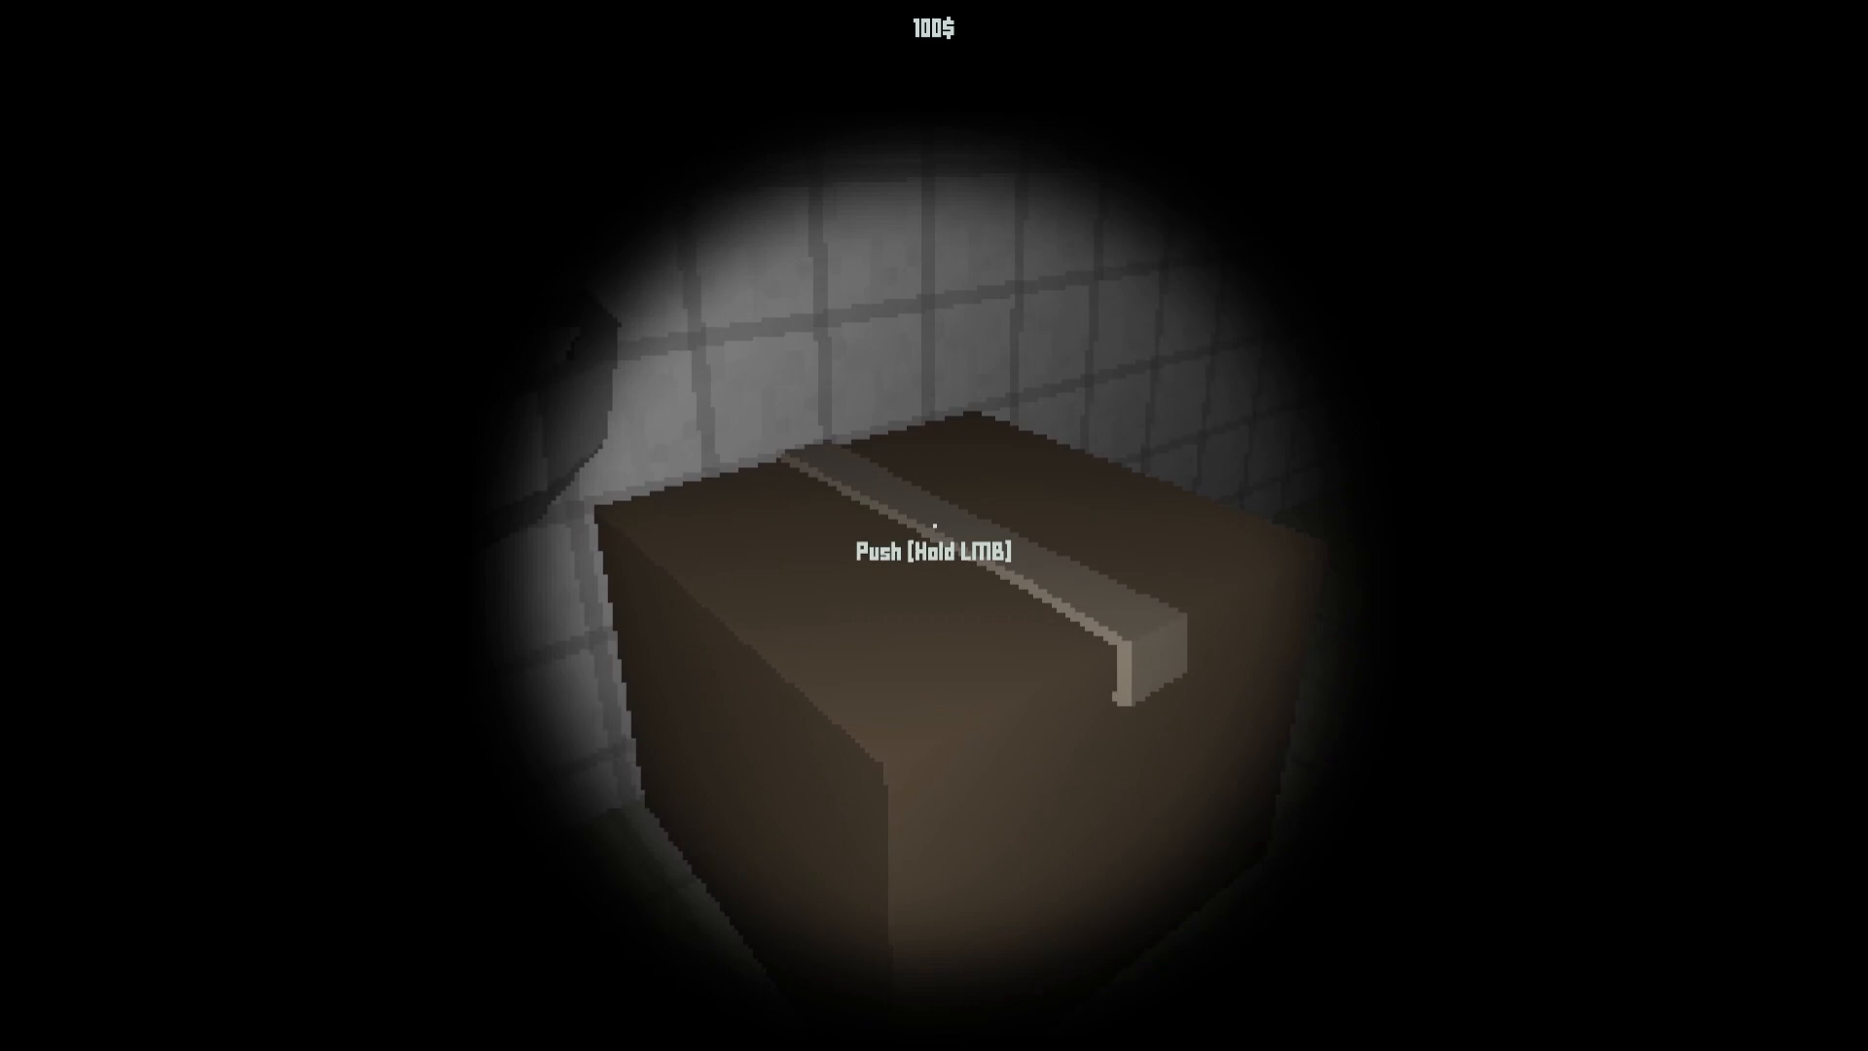
pyautogui.click(934, 526)
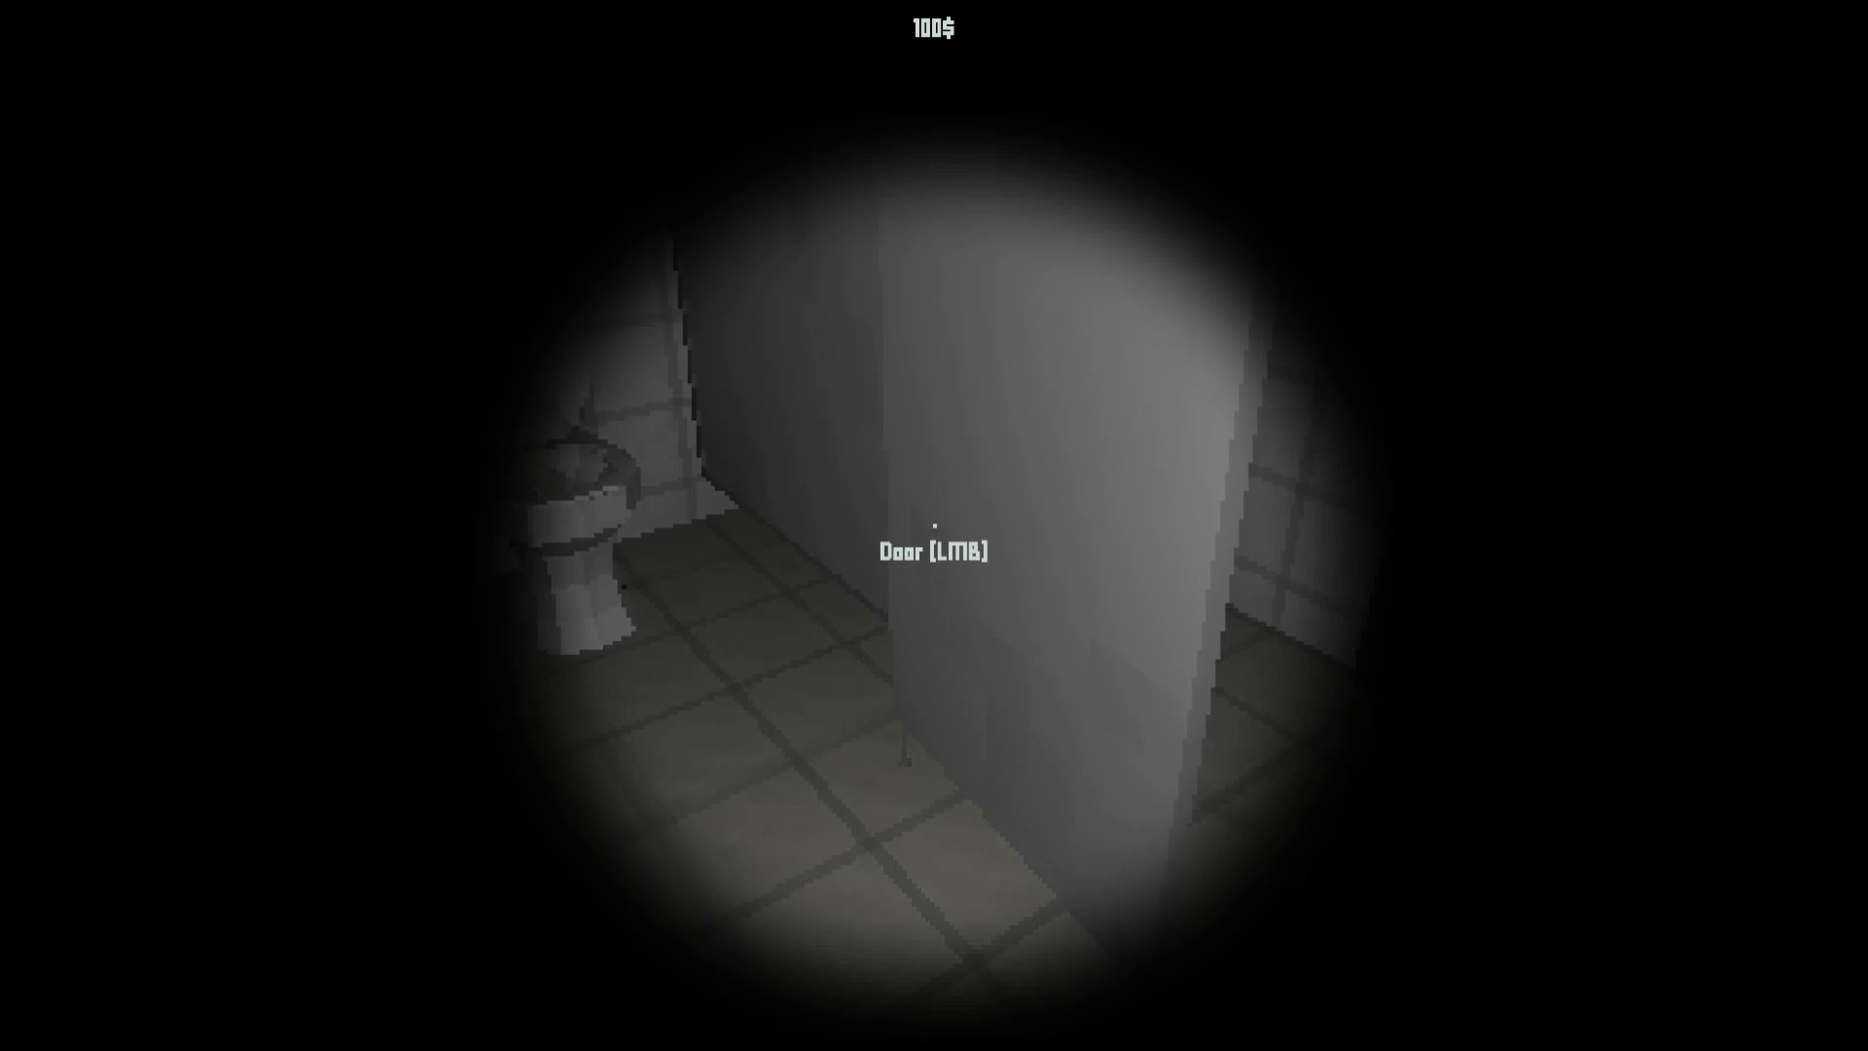
pyautogui.click(934, 536)
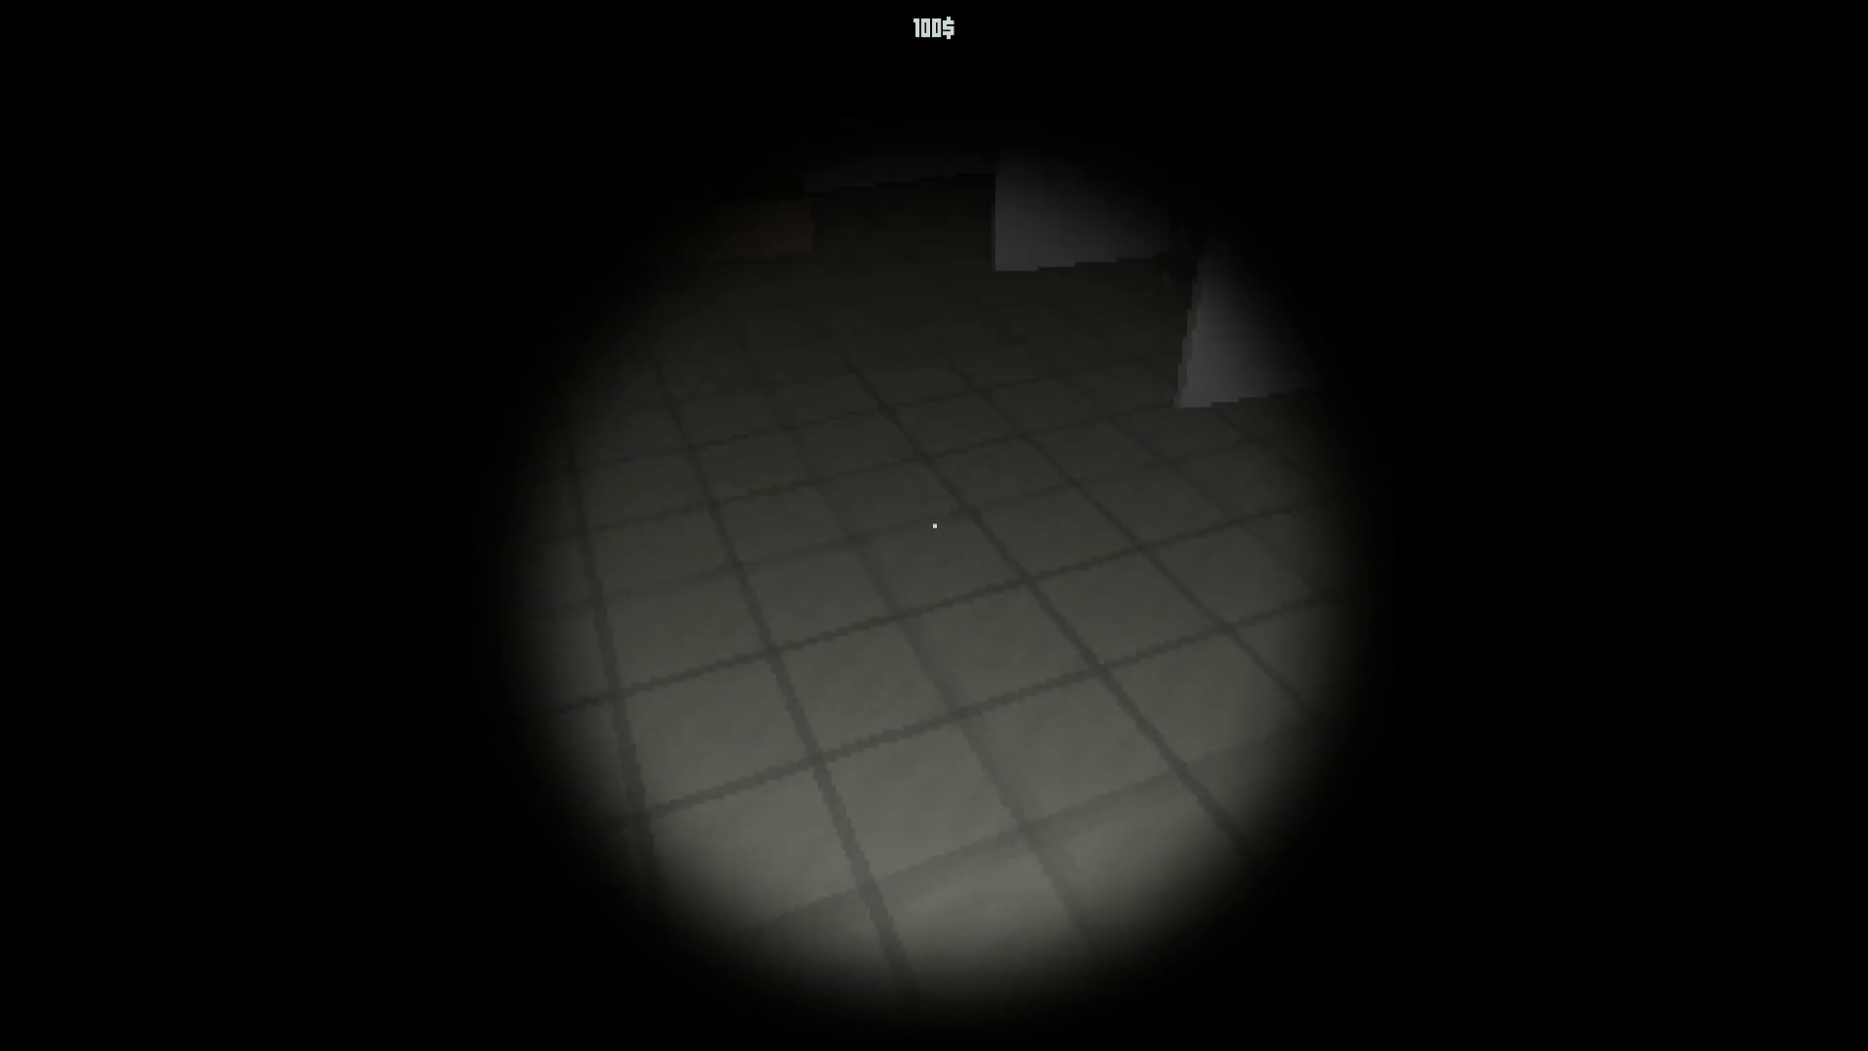